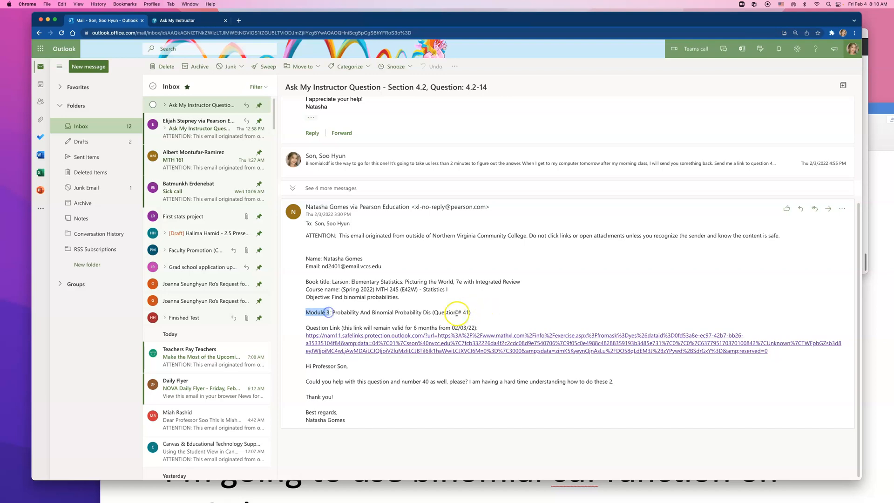
# Select the module wording in the student's email before following the question link
pyautogui.doubleClick(452, 312)
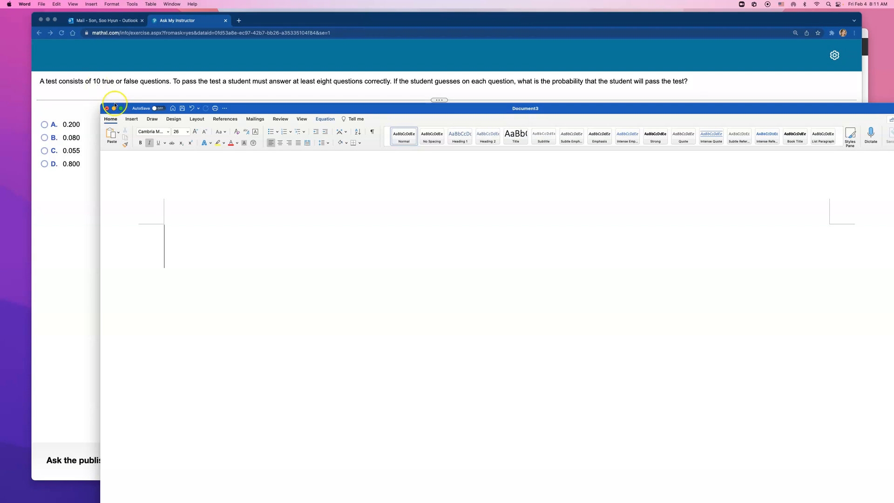
# Insert two equations, n = 10 and p = 0.5, at the top of the Word page
pyautogui.click(131, 119)
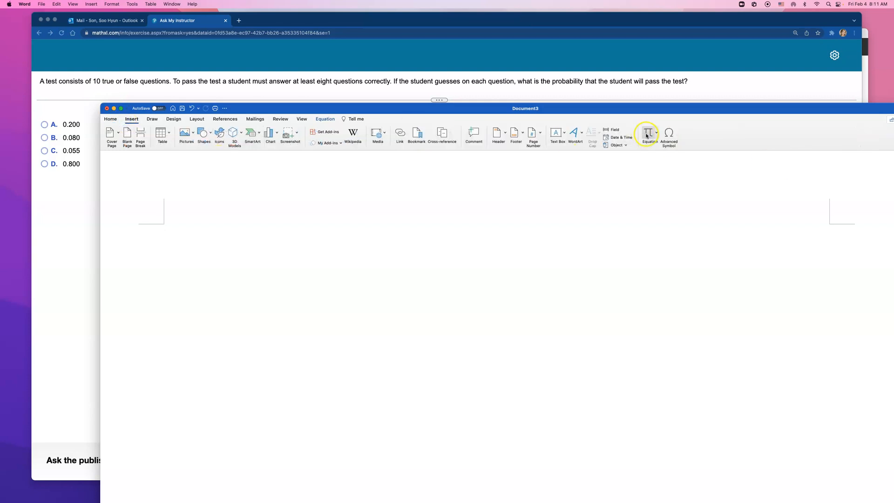
pyautogui.click(648, 135)
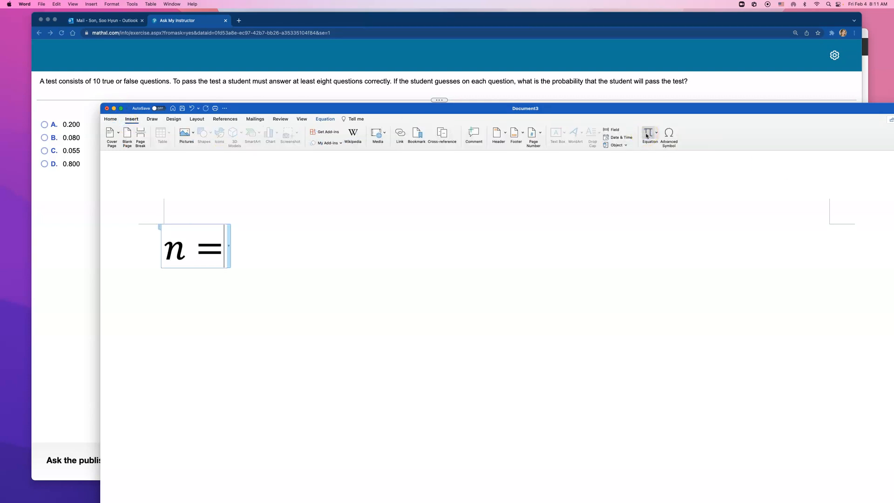
pyautogui.write('10')
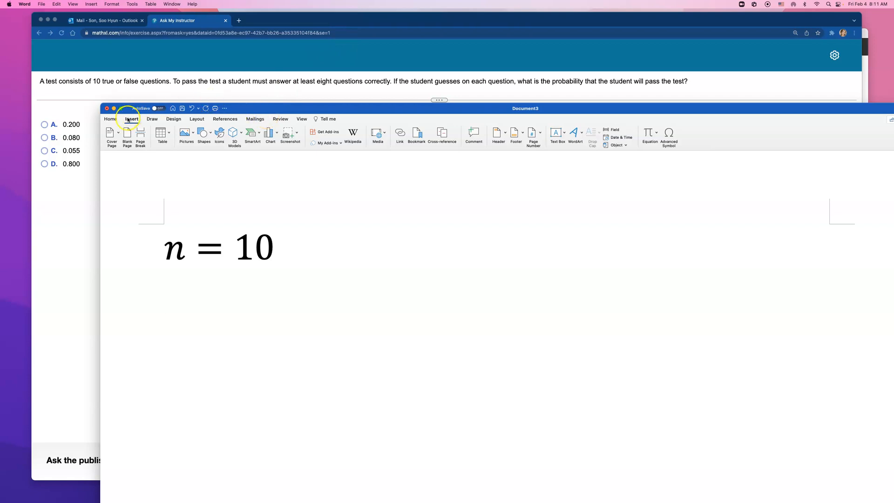
pyautogui.click(650, 136)
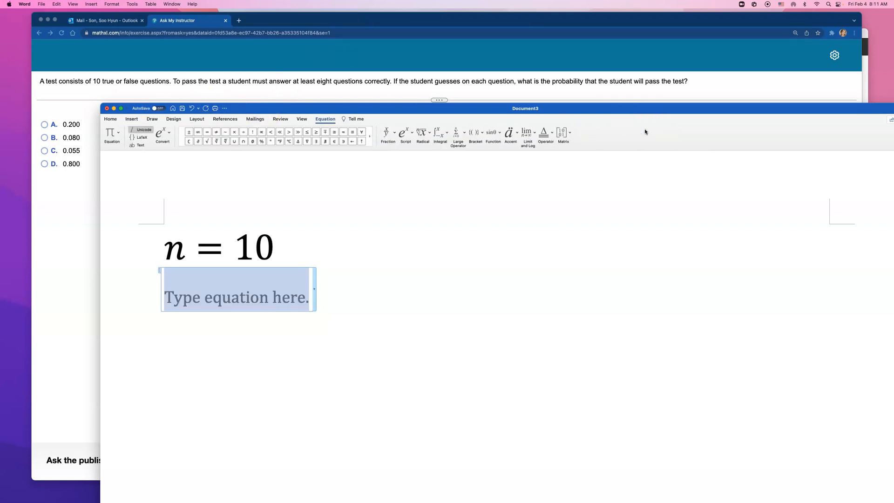
pyautogui.write('p =')
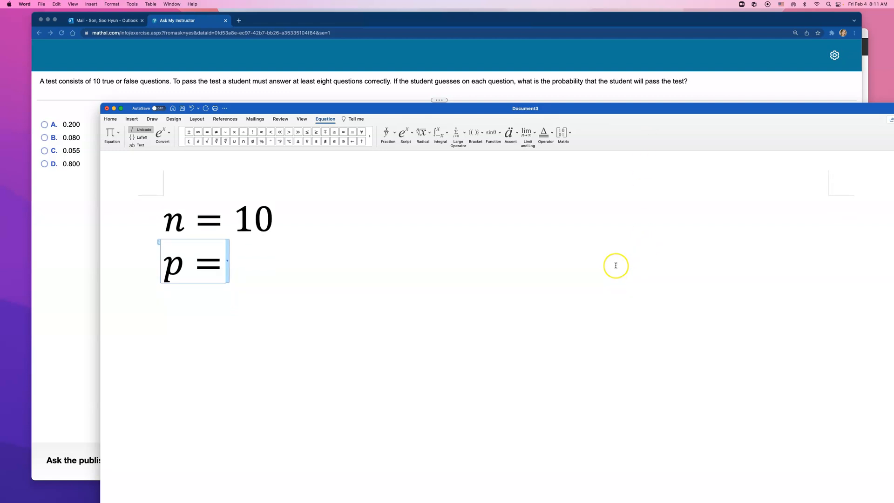
pyautogui.write('0')
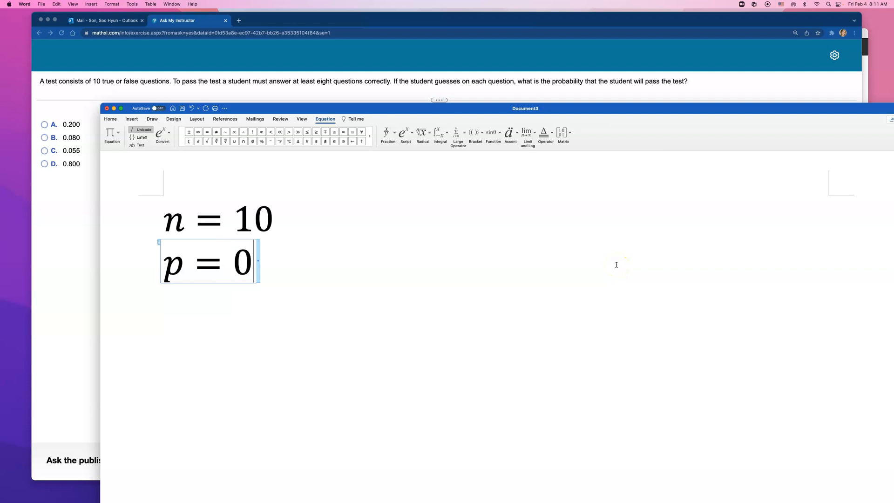
pyautogui.write('5')
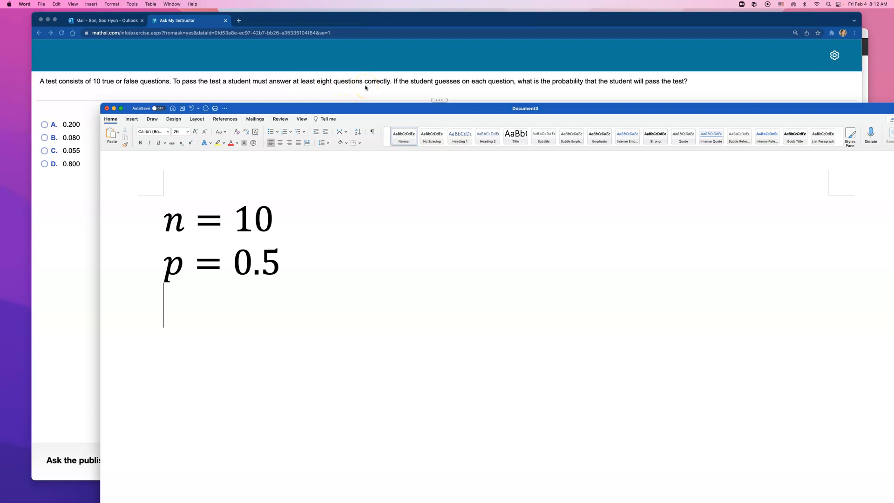
# Insert a third equation P(X ≥ 8) below p = 0.5 using the ≥ symbol from the gallery
pyautogui.click(131, 118)
pyautogui.write('P(')
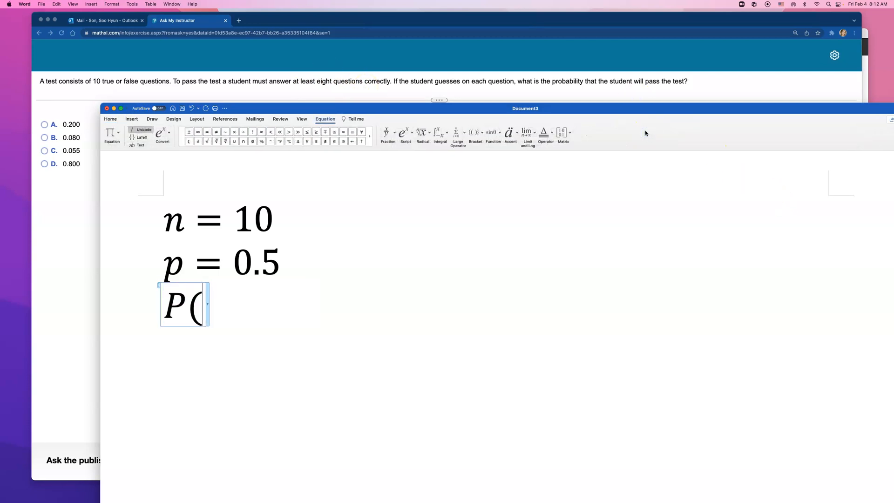
pyautogui.write('X')
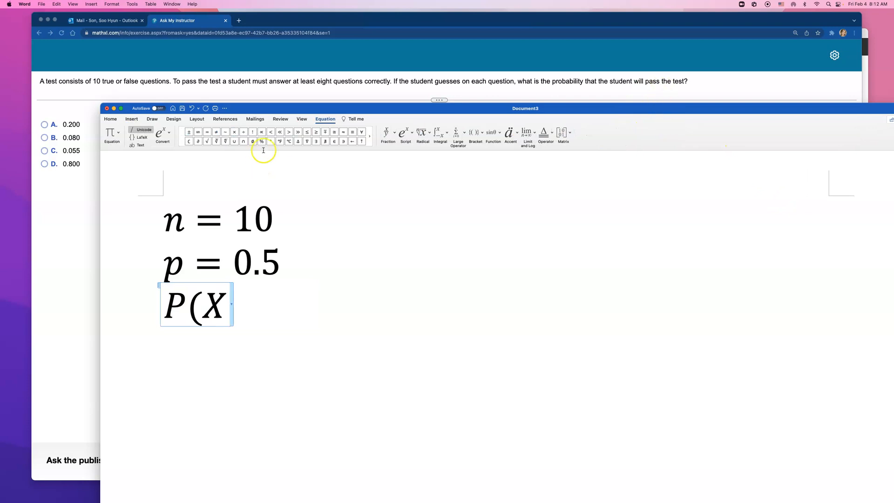
pyautogui.click(316, 132)
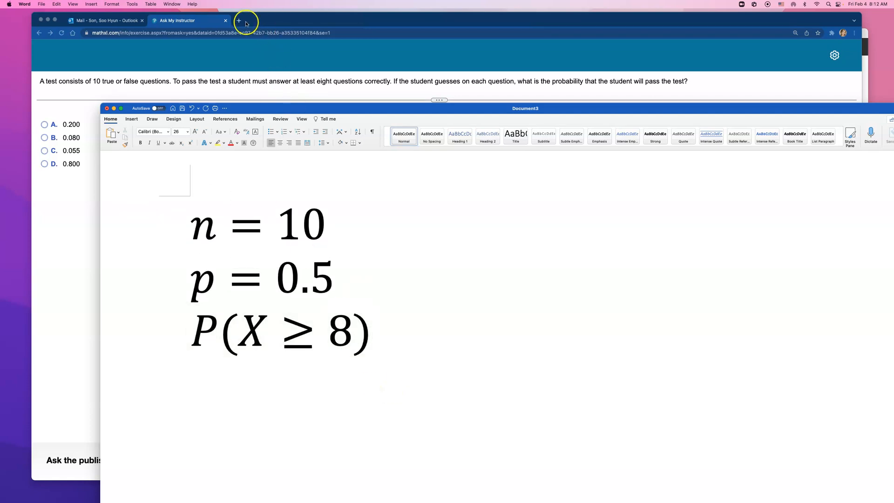
# Open statcrunch.com in a new Chrome tab and bring its blank data sheet forward
pyautogui.click(246, 20)
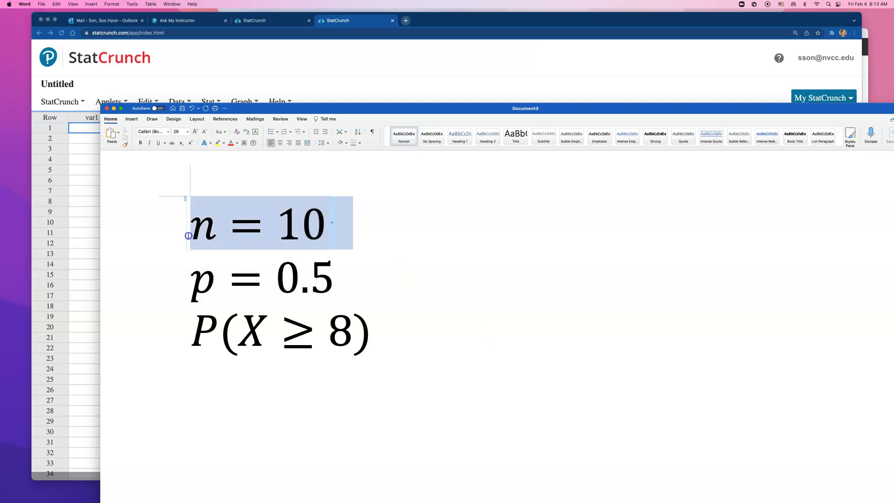
pyautogui.click(277, 277)
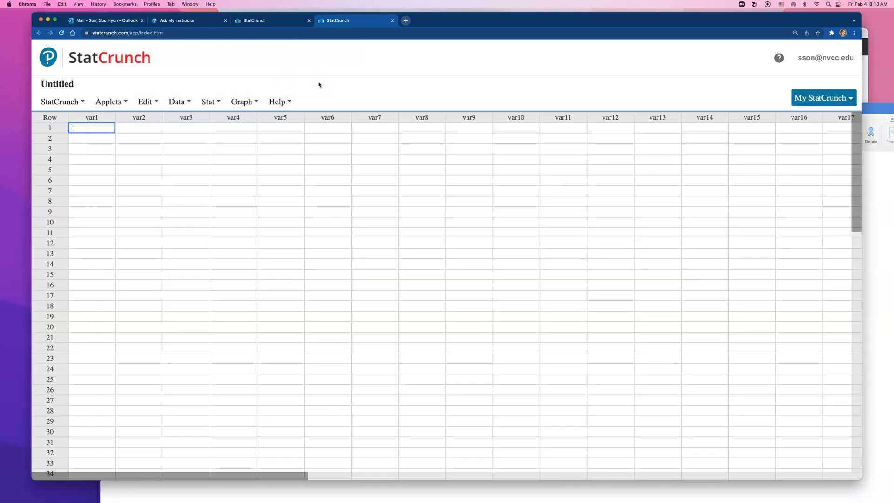
# Open the StatCrunch Binomial calculator via Stat > Calculators for n = 10, p = 0.5
pyautogui.click(209, 102)
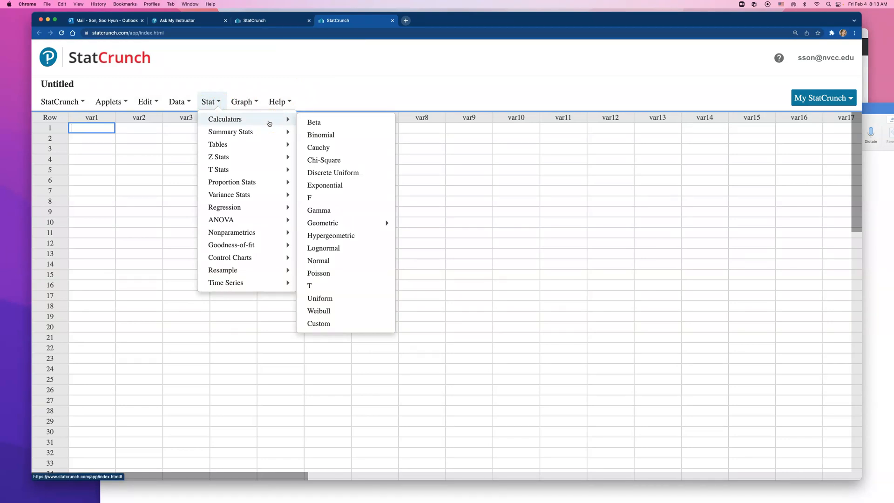
pyautogui.moveTo(408, 159)
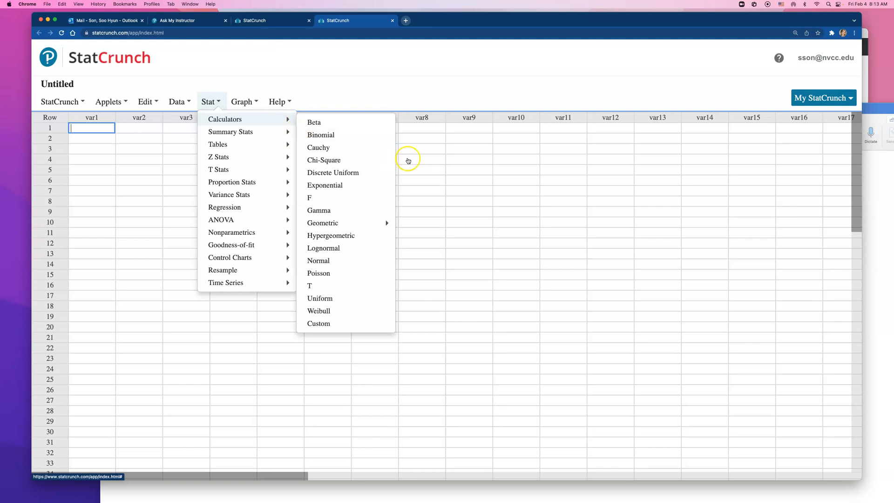
pyautogui.click(320, 134)
pyautogui.write('0.5')
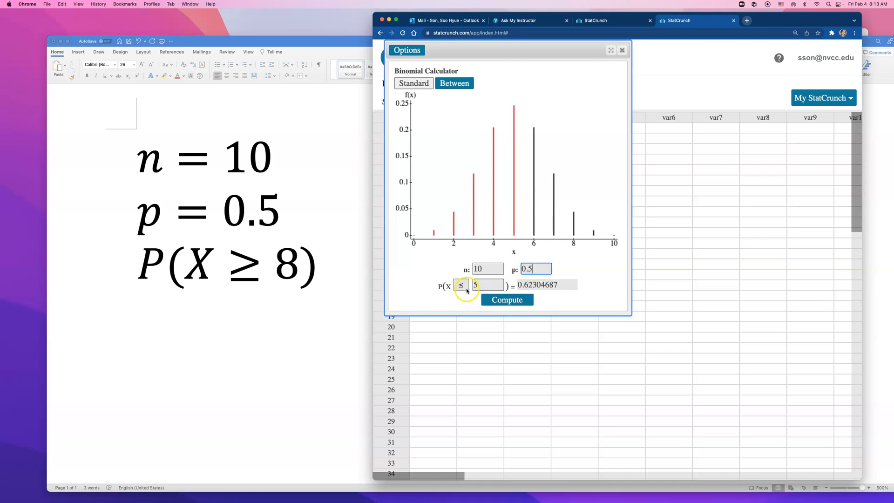
# Compute P(X ≥ 8) = 0.0546875 in the binomial calculator with the ≥ inequality and x = 8
pyautogui.click(460, 285)
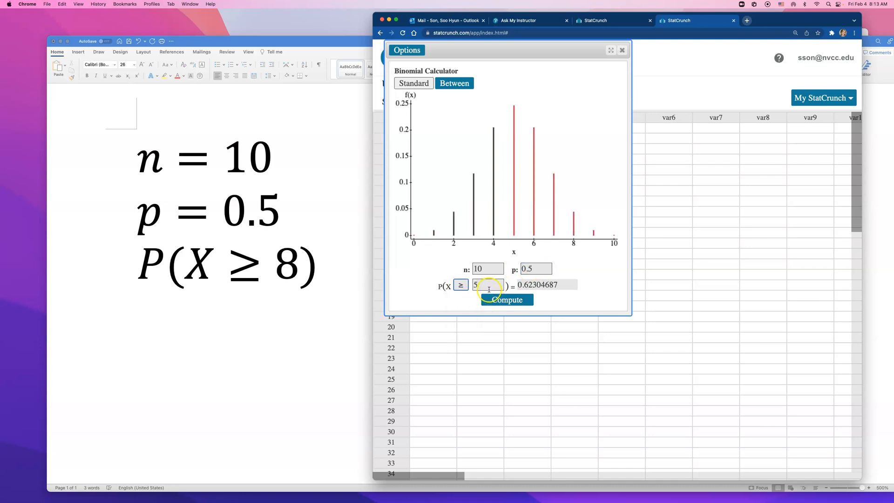
pyautogui.write('8')
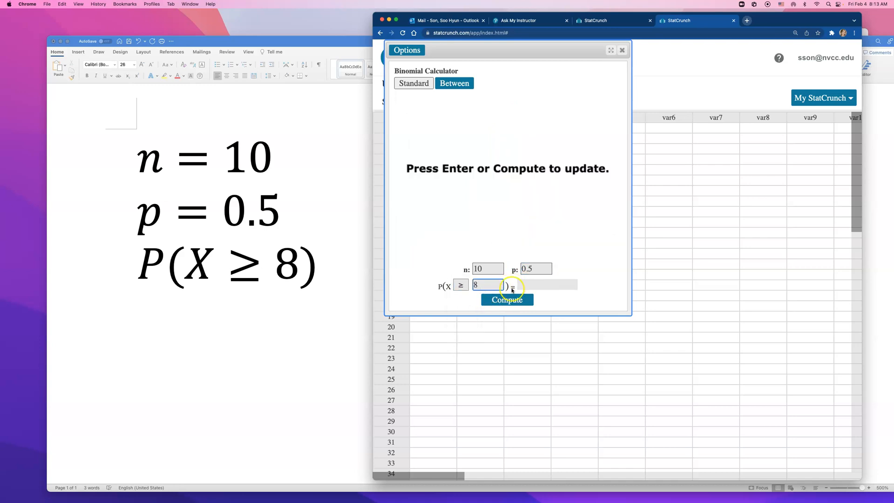
pyautogui.click(506, 299)
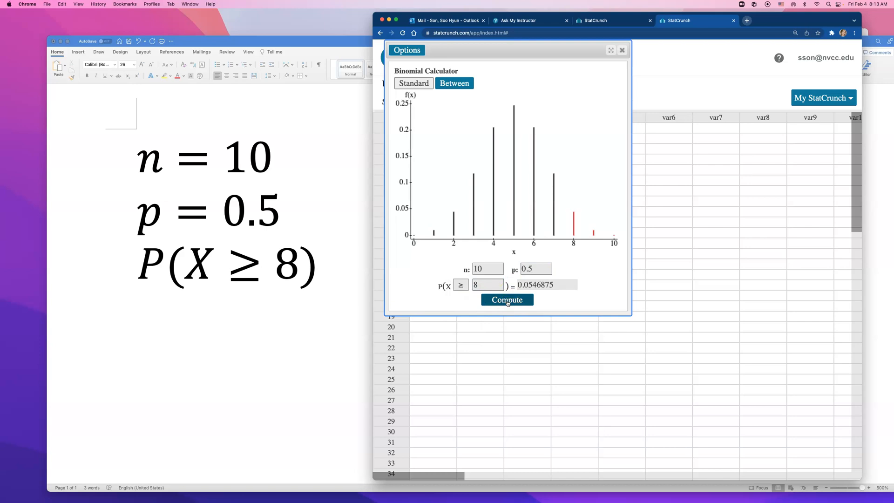
pyautogui.click(506, 300)
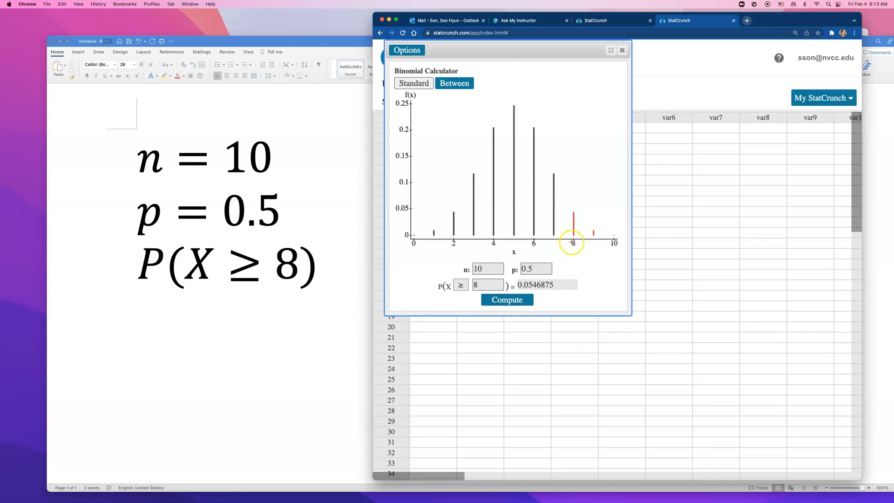
pyautogui.moveTo(592, 238)
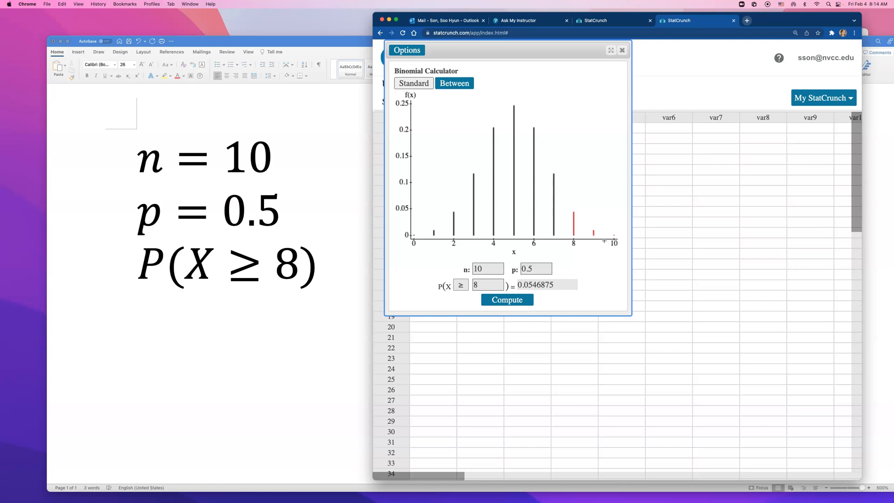
pyautogui.moveTo(603, 246)
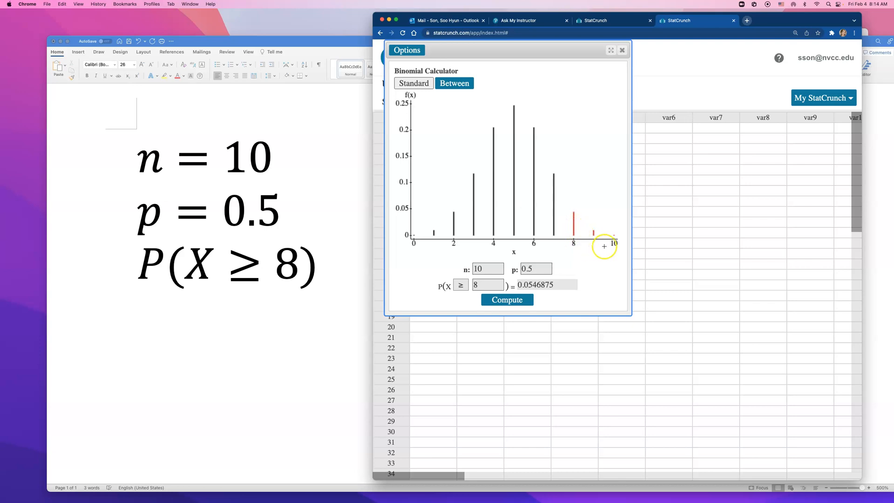
pyautogui.moveTo(452, 235)
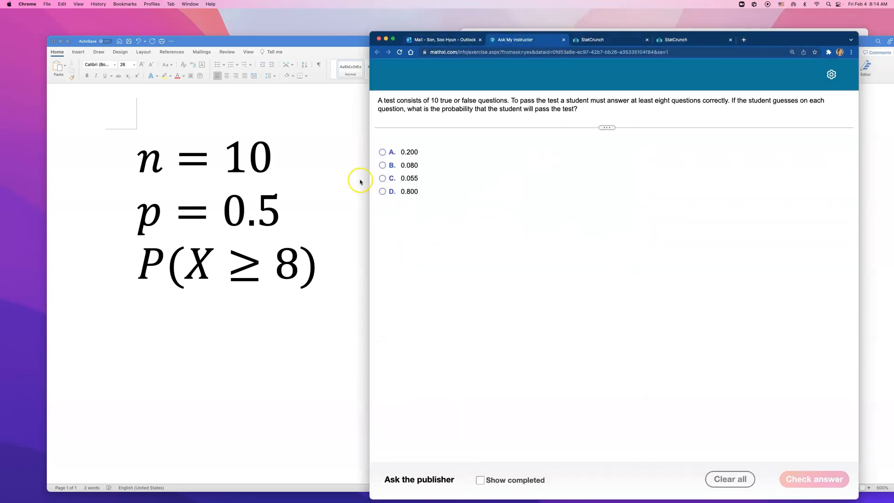
# Choose answer C (0.055) in MathXL and submit it for checking
pyautogui.click(813, 479)
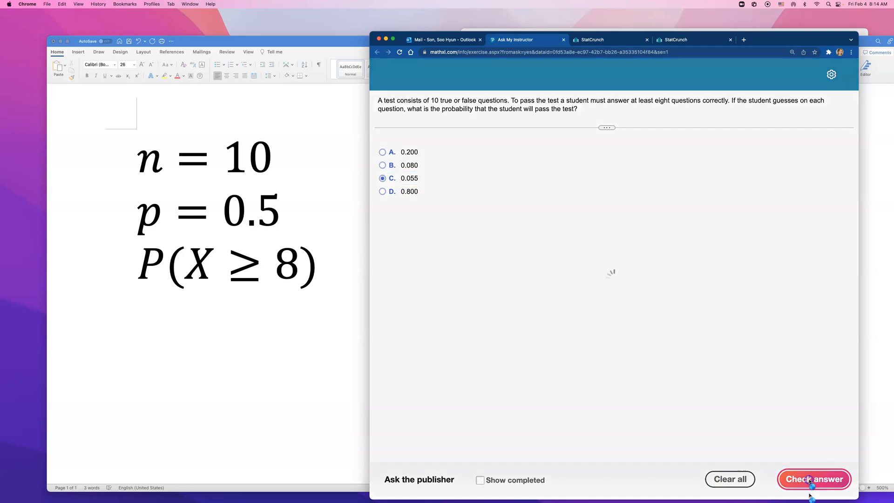
pyautogui.click(814, 479)
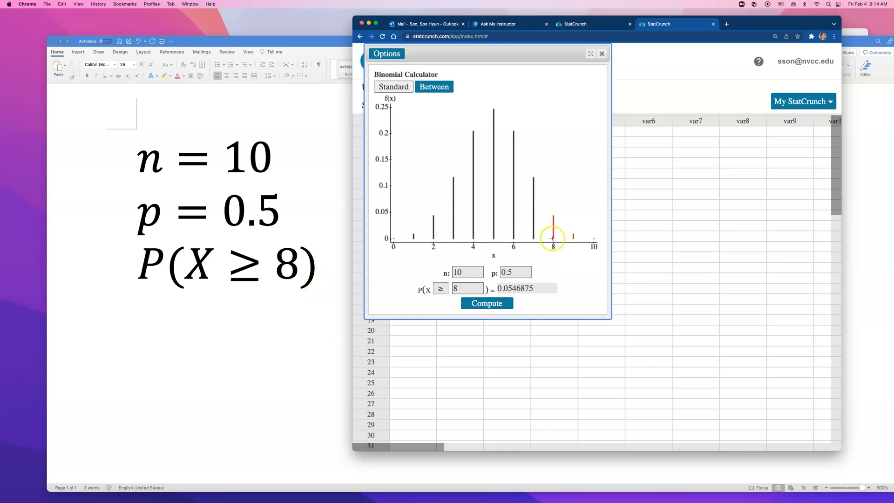
pyautogui.moveTo(587, 239)
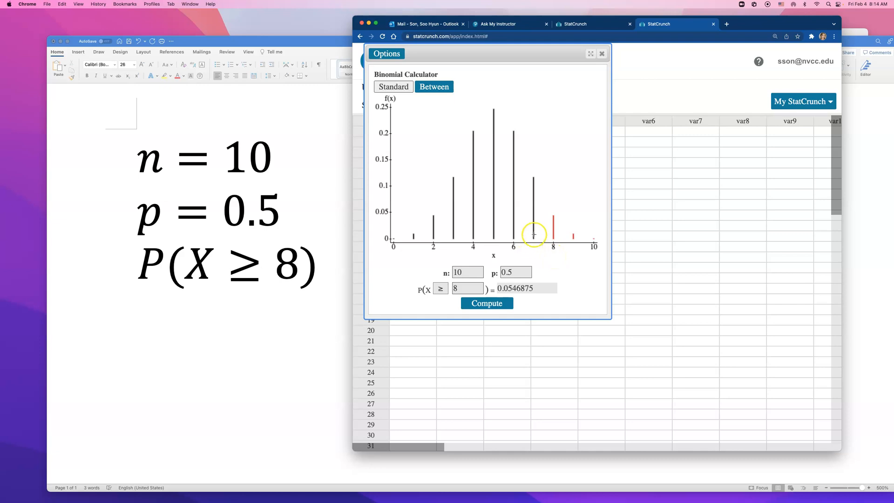
pyautogui.moveTo(398, 251)
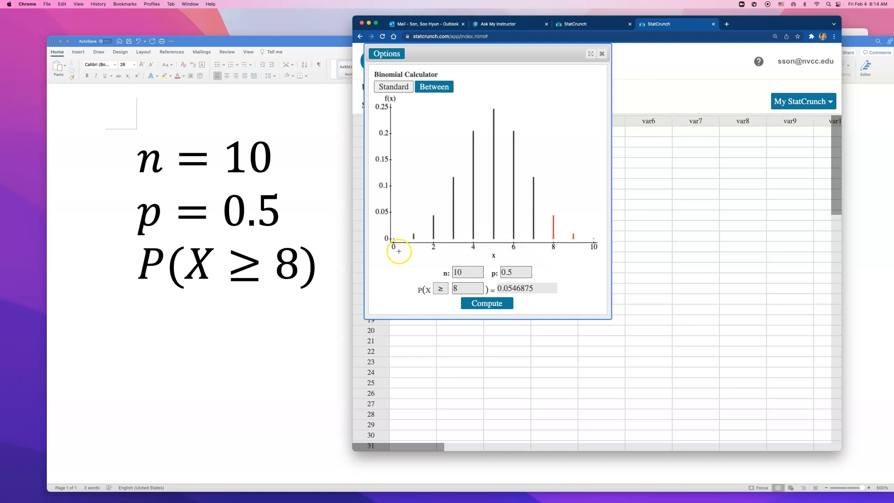
pyautogui.moveTo(520, 243)
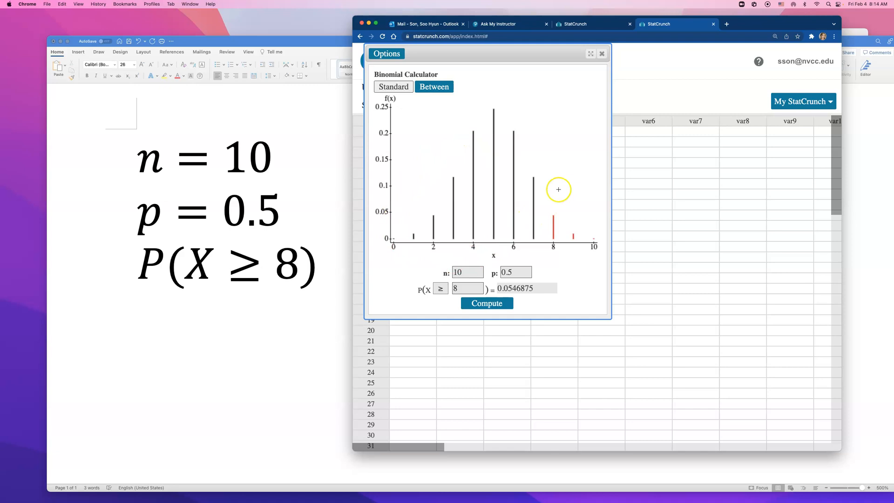
pyautogui.moveTo(483, 240)
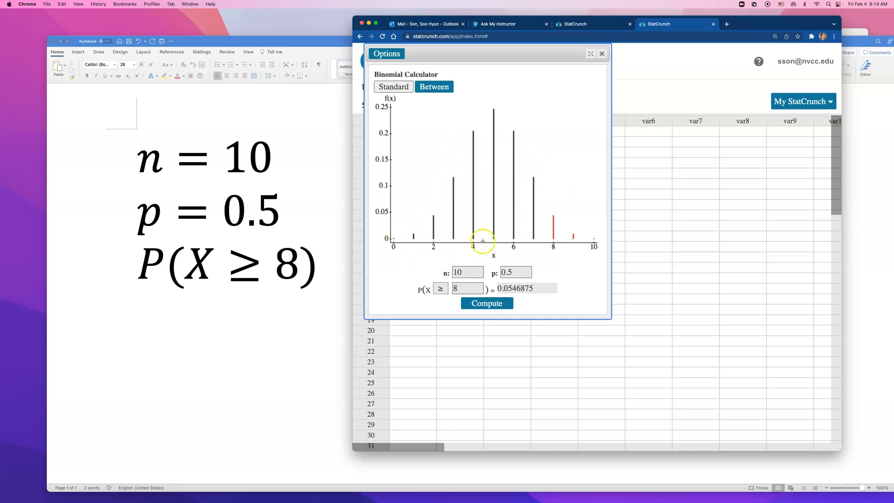
pyautogui.moveTo(436, 254)
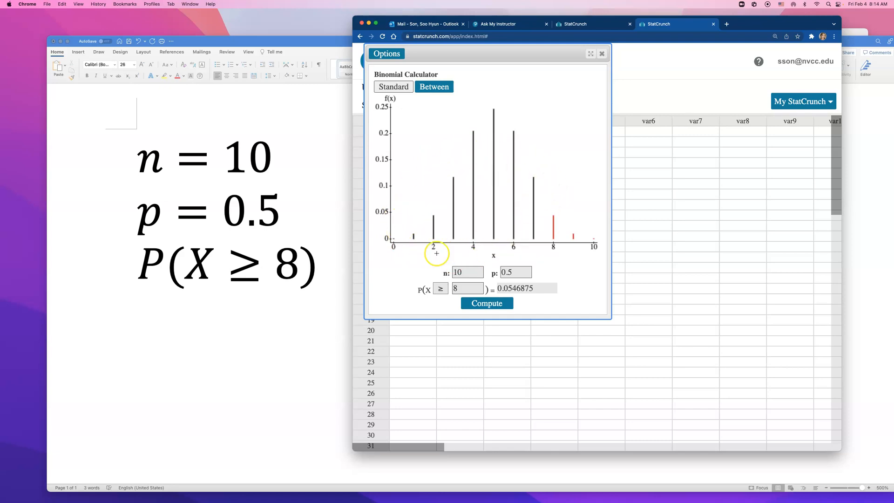
pyautogui.moveTo(556, 252)
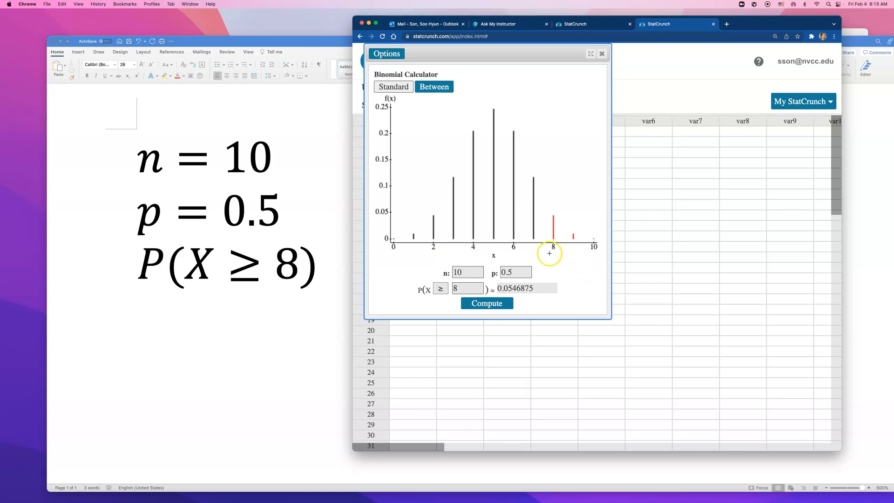
pyautogui.moveTo(407, 253)
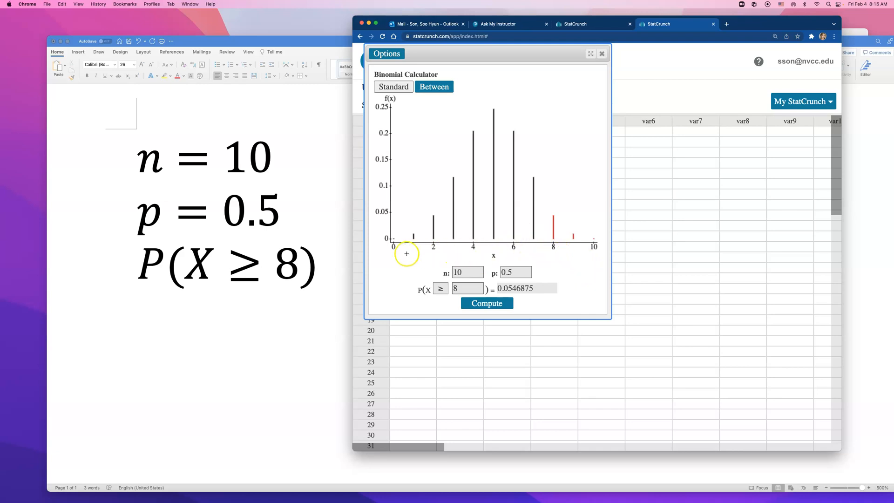
pyautogui.moveTo(535, 241)
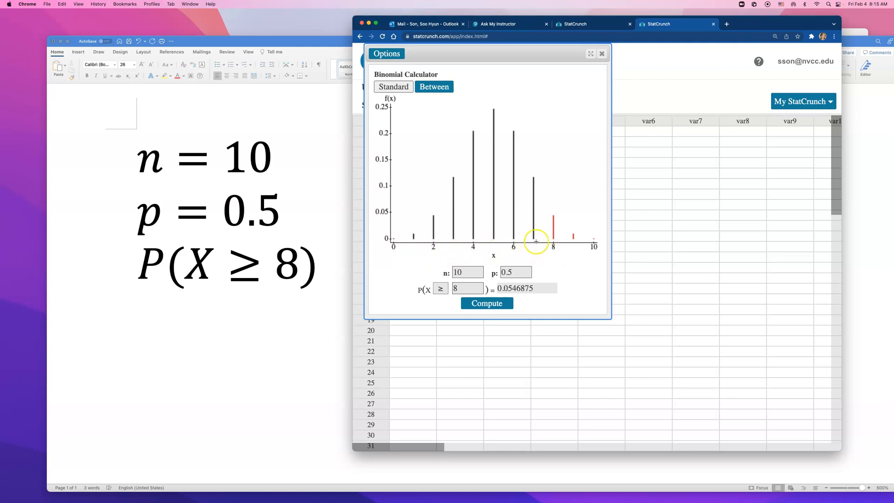
pyautogui.moveTo(548, 250)
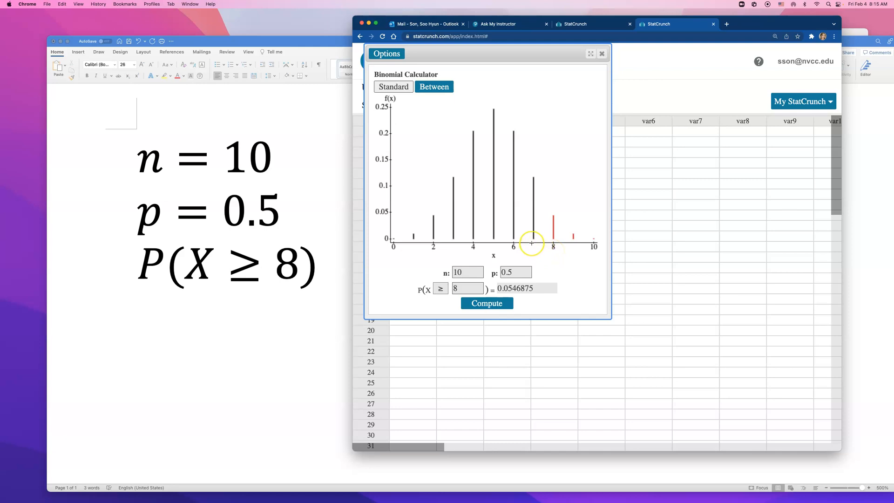
pyautogui.moveTo(392, 252)
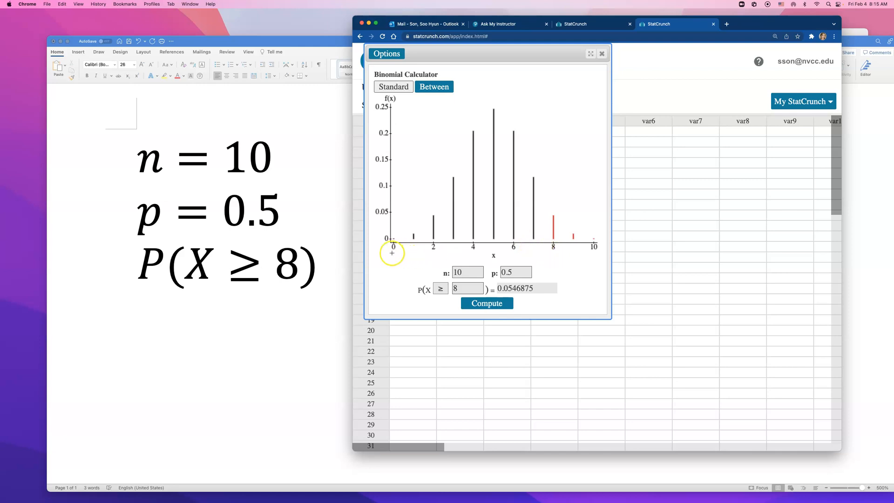
pyautogui.moveTo(411, 250)
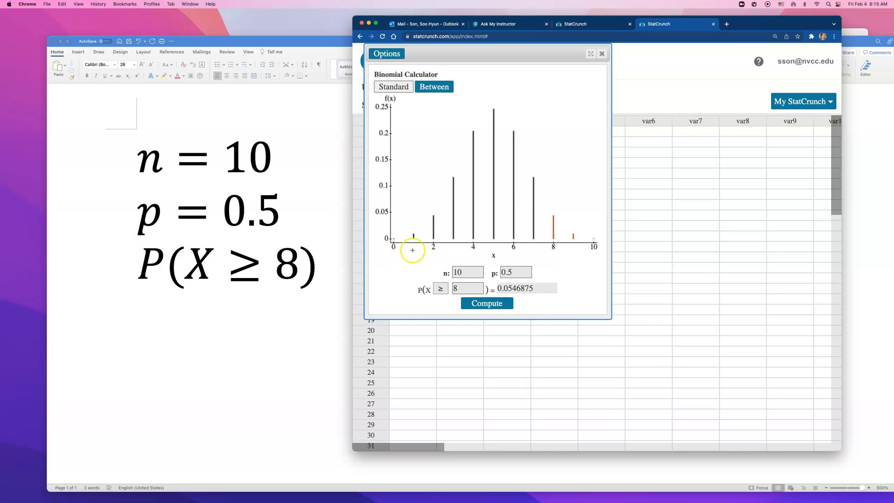
pyautogui.moveTo(429, 249)
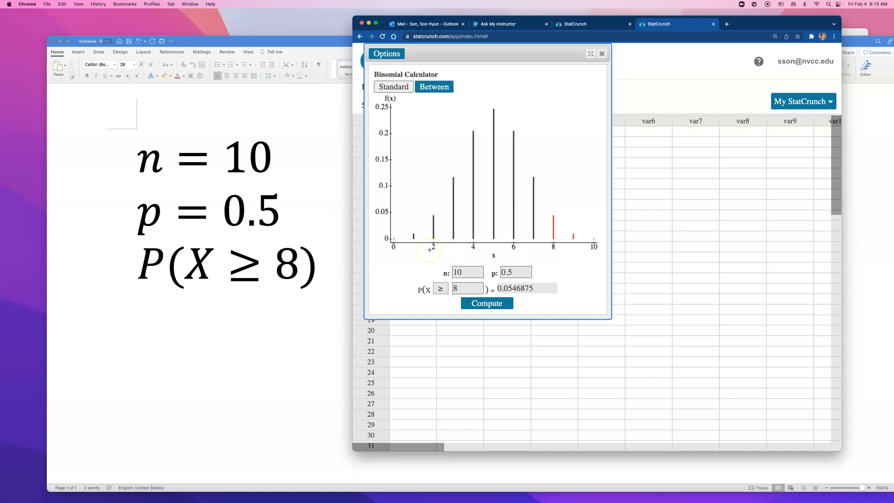
pyautogui.moveTo(528, 246)
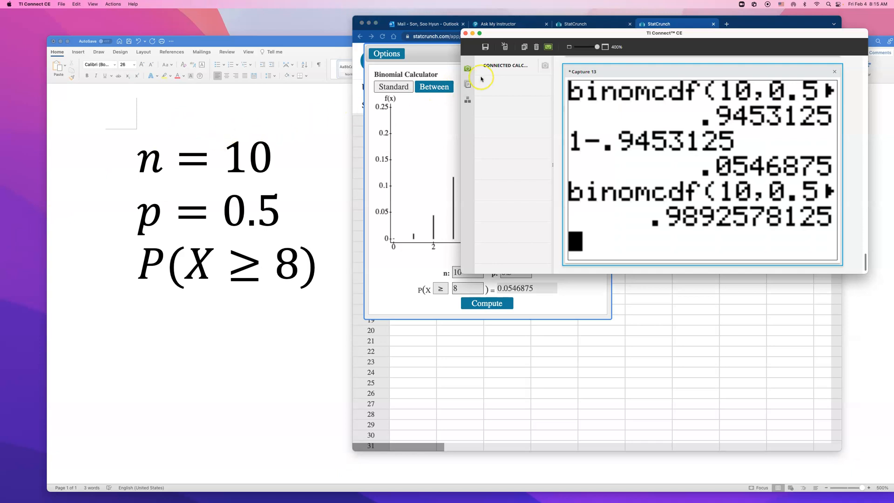
# Write the TI-84 keystrokes '2nd Vars' and 'B:binomcdf(' in Word below P(X ≥ 8)
pyautogui.click(467, 65)
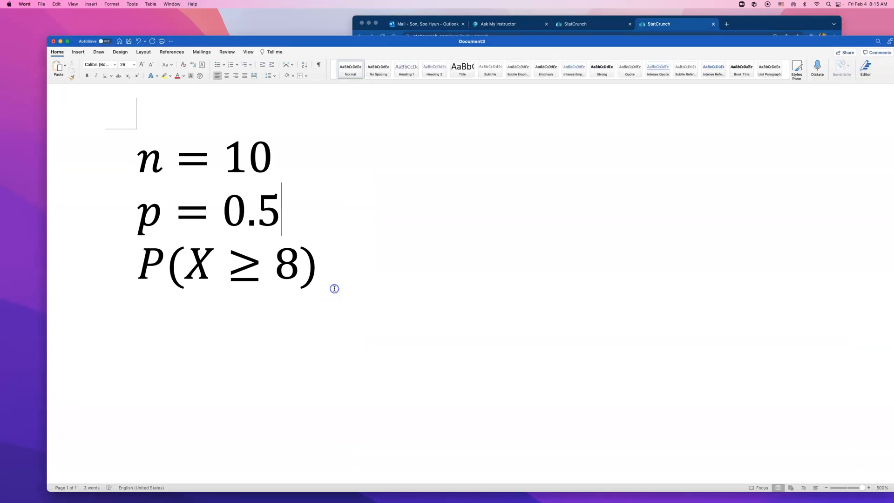
pyautogui.write('2nd')
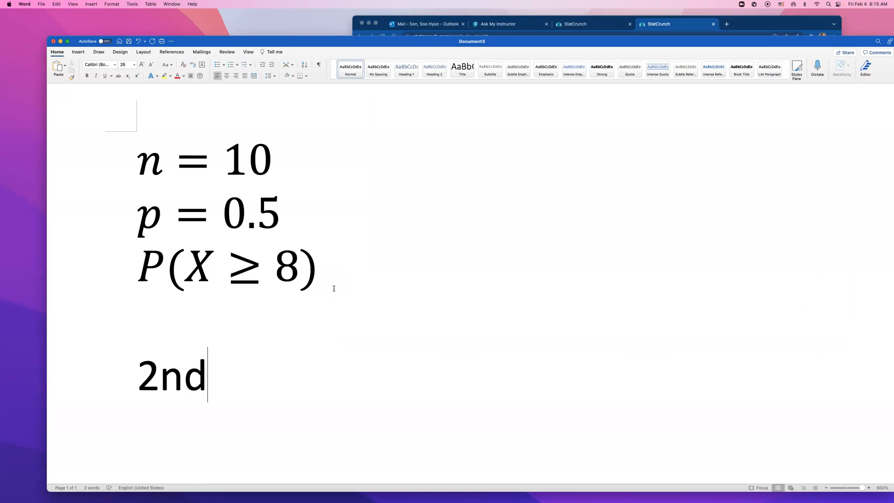
pyautogui.write('Vars')
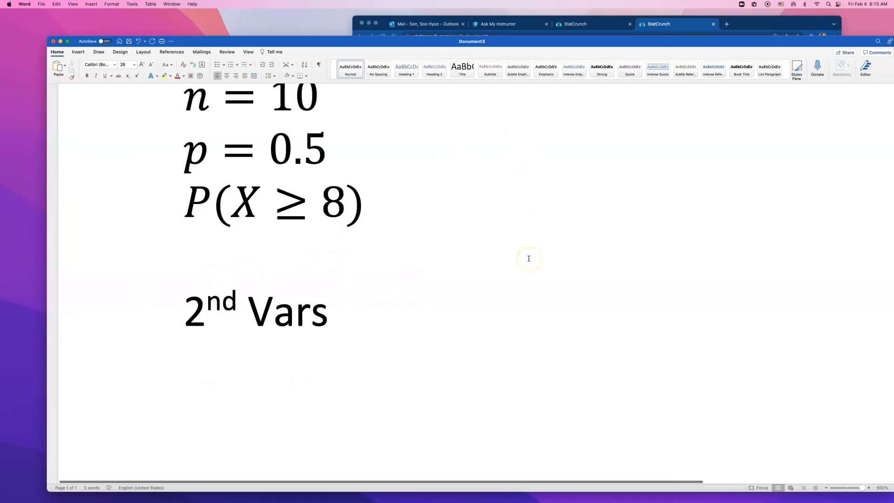
pyautogui.scroll(-3)
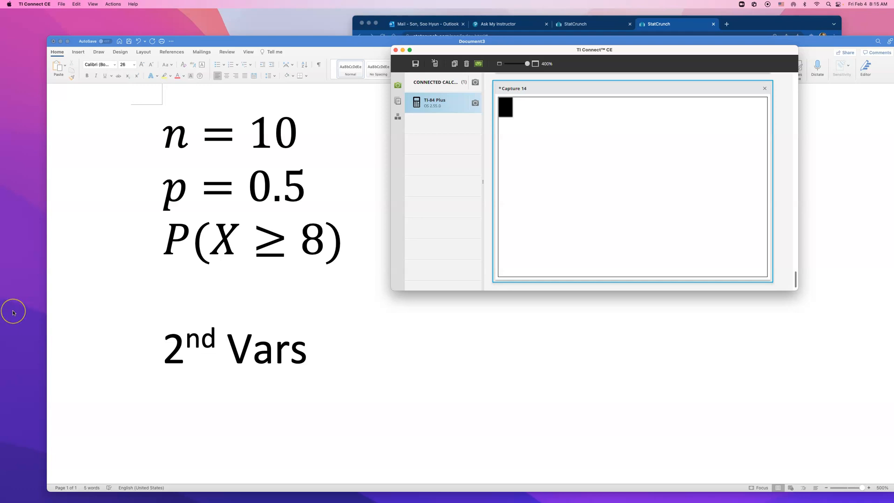
pyautogui.moveTo(14, 310)
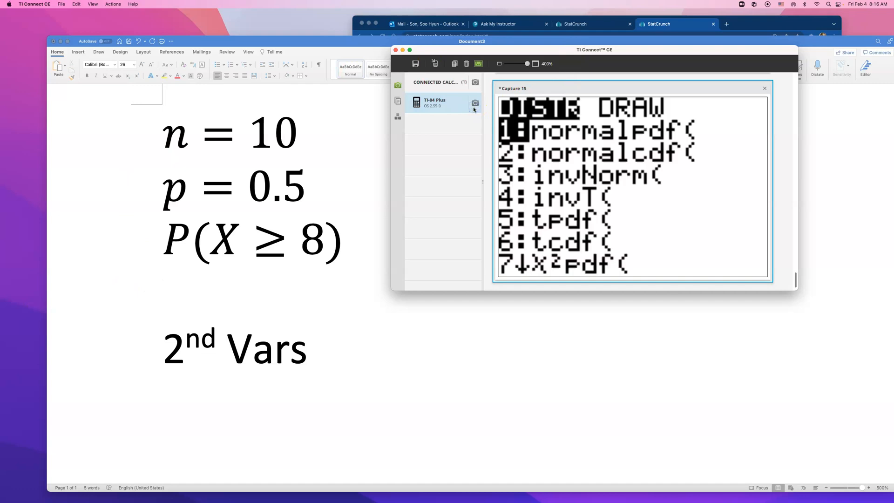
pyautogui.moveTo(447, 314)
pyautogui.write('B:')
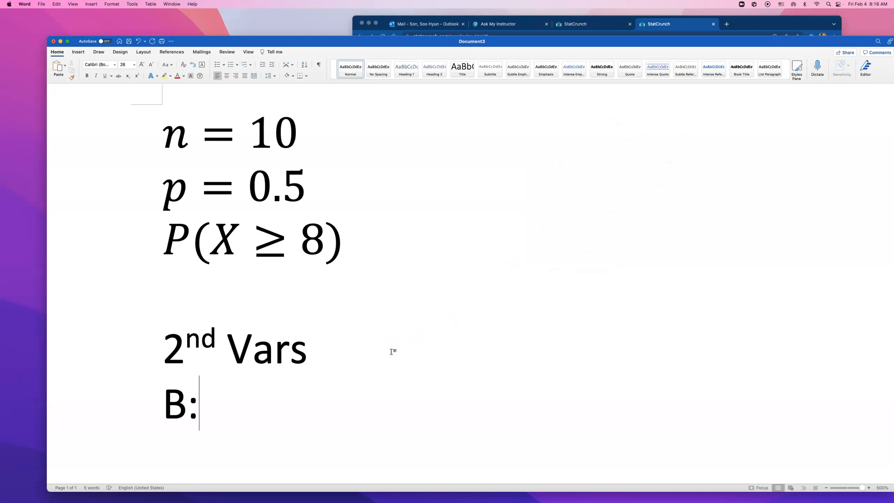
pyautogui.write('bino')
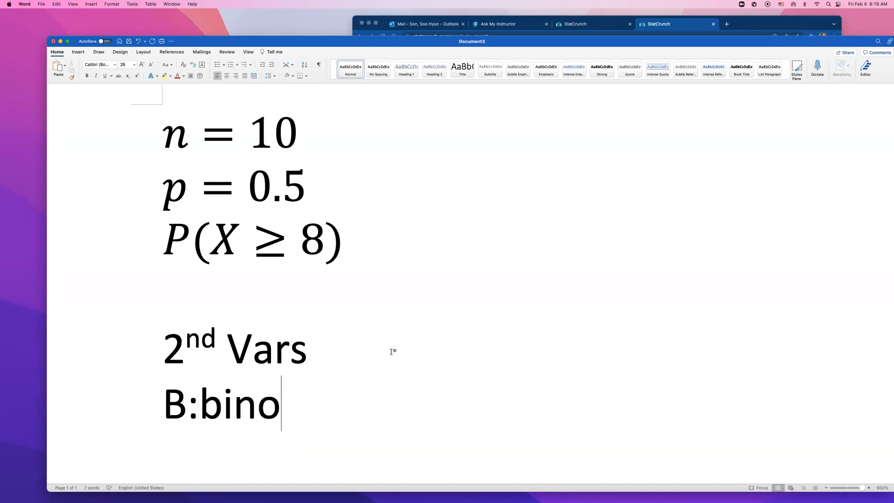
pyautogui.write('mcdf(')
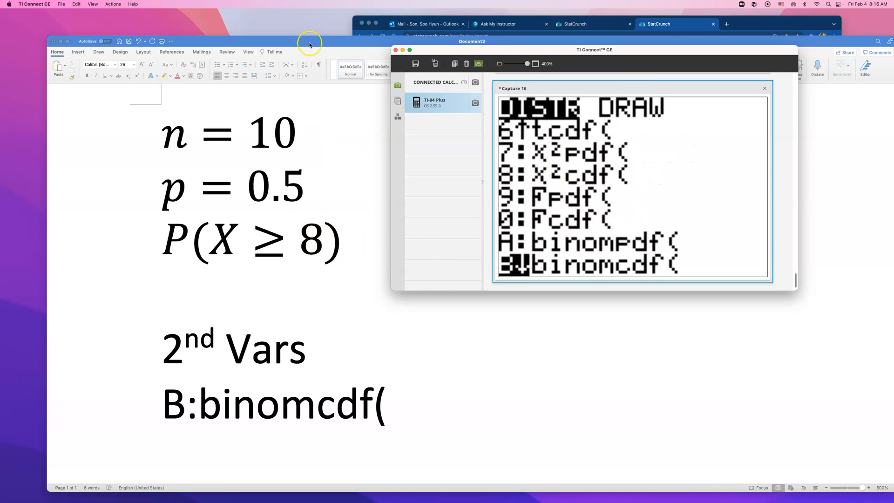
pyautogui.moveTo(558, 271)
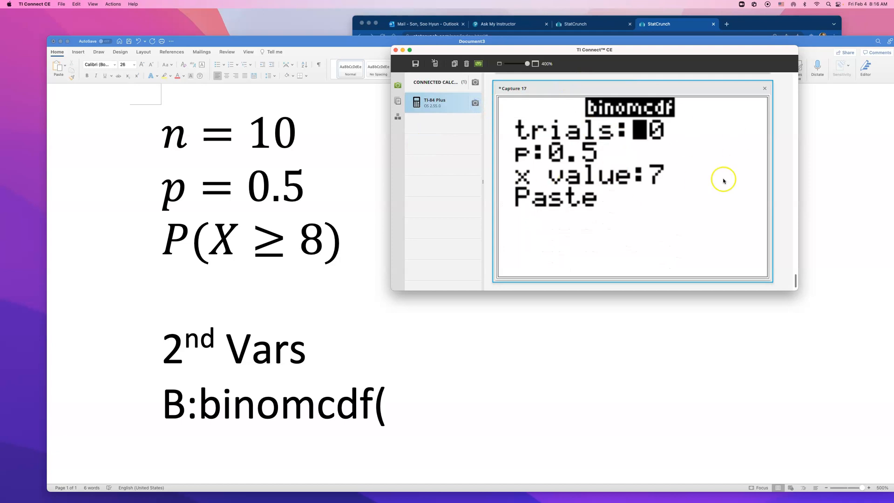
pyautogui.moveTo(645, 204)
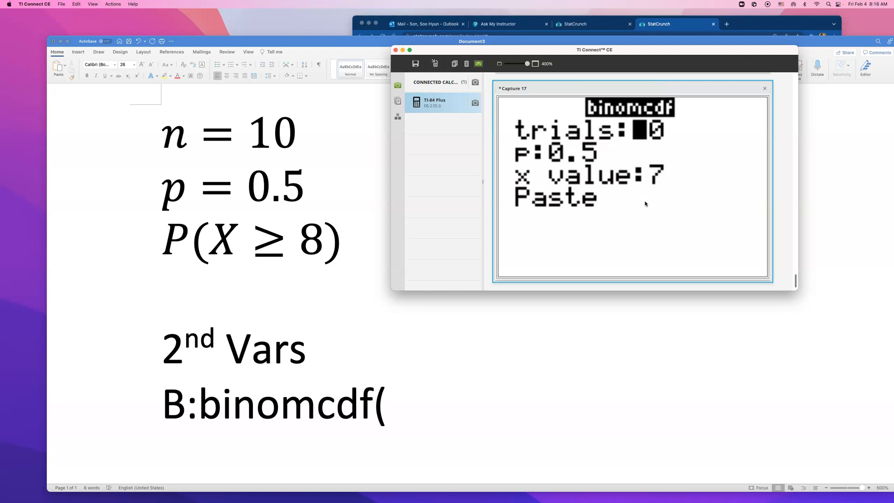
pyautogui.moveTo(490, 109)
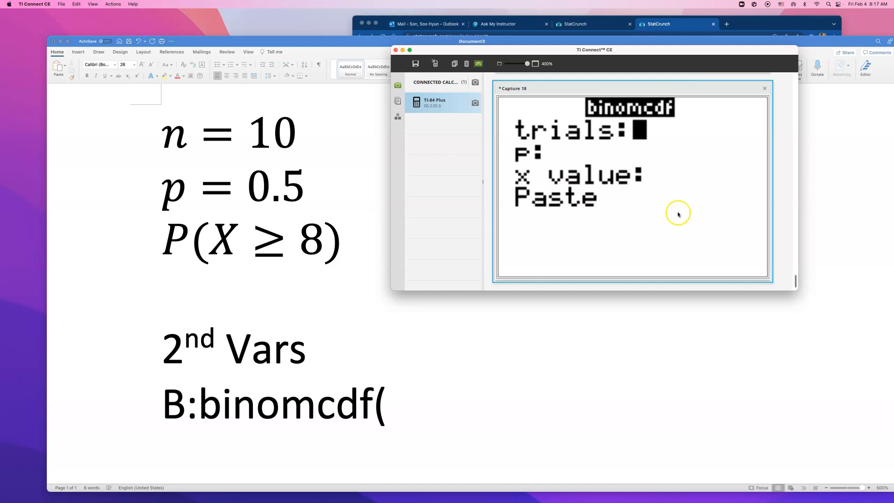
pyautogui.moveTo(613, 124)
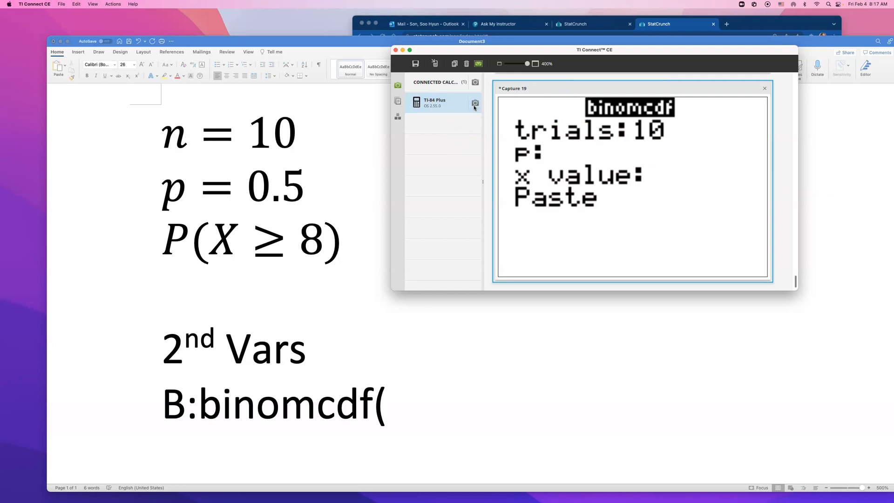
# Enter p 0.5 in the TI-84 binomcdf wizard alongside trials 10
pyautogui.write('0.5')
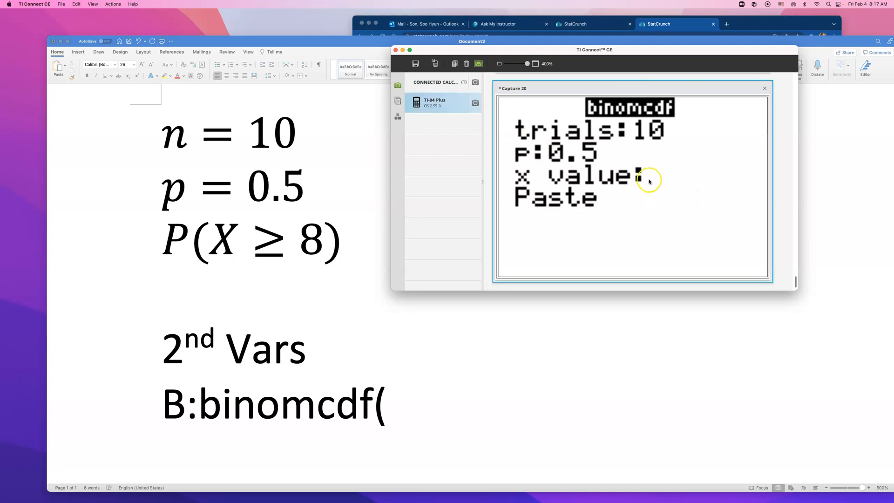
pyautogui.moveTo(654, 176)
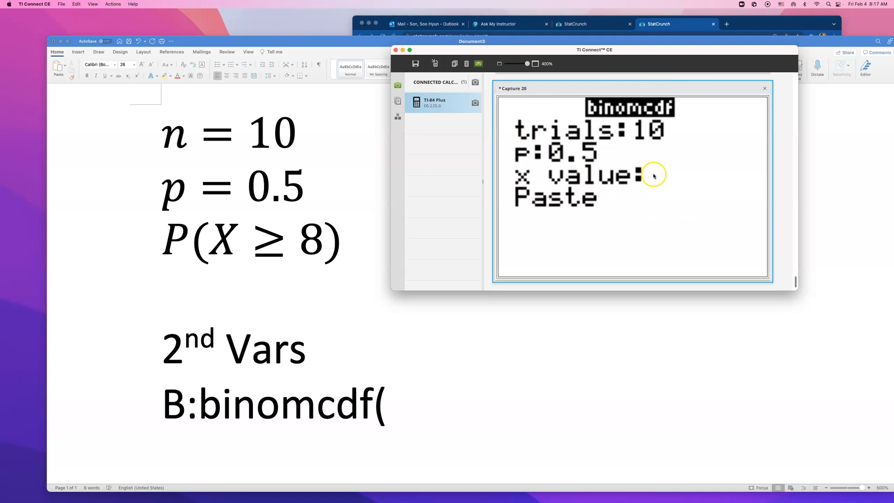
pyautogui.moveTo(652, 167)
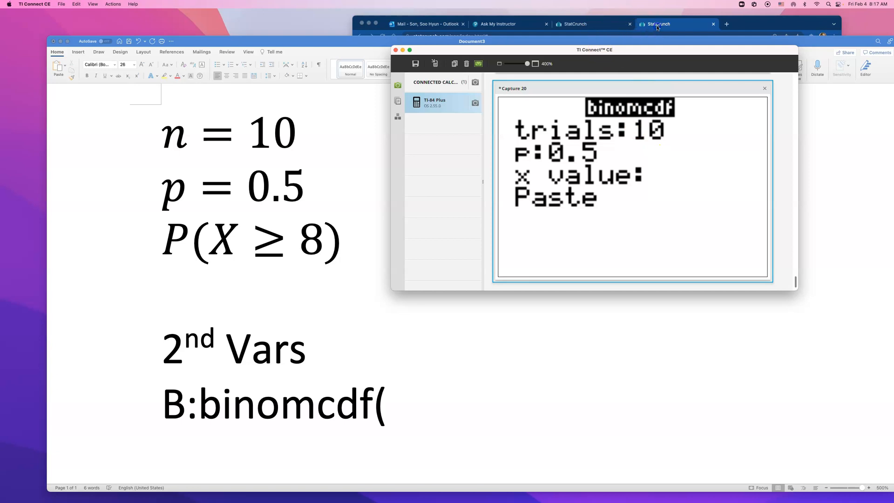
# Return to the StatCrunch tab showing P(X ≥ 8) = 0.0546875 for n = 10, p = 0.5
pyautogui.click(675, 24)
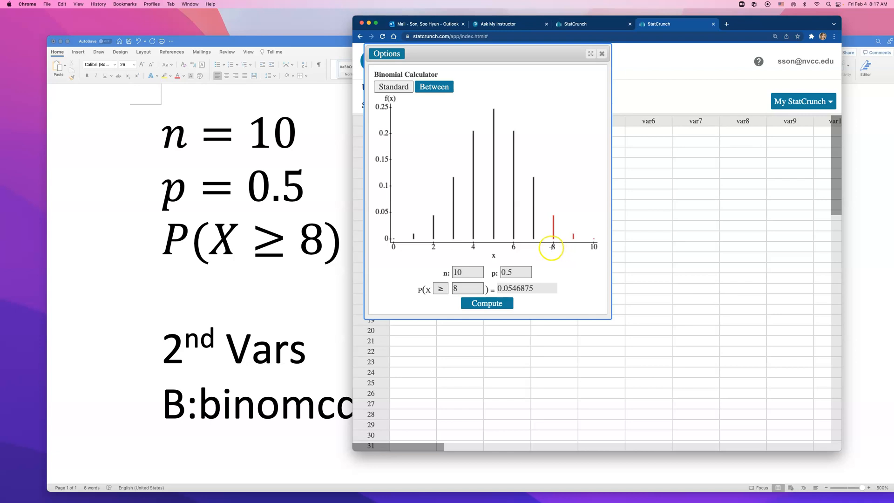
pyautogui.moveTo(518, 247)
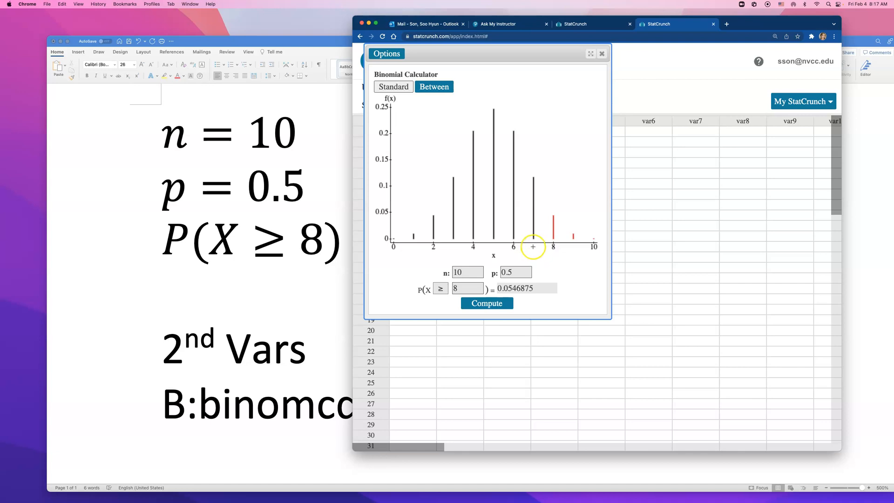
pyautogui.moveTo(529, 234)
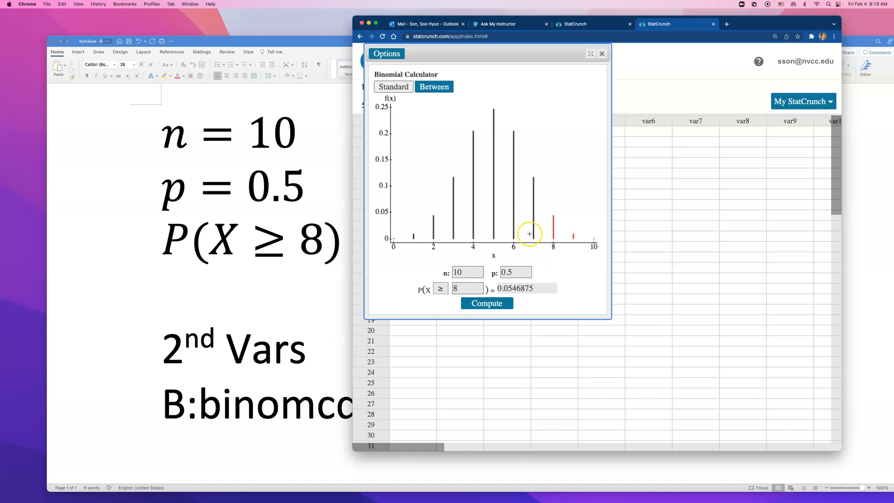
pyautogui.moveTo(453, 234)
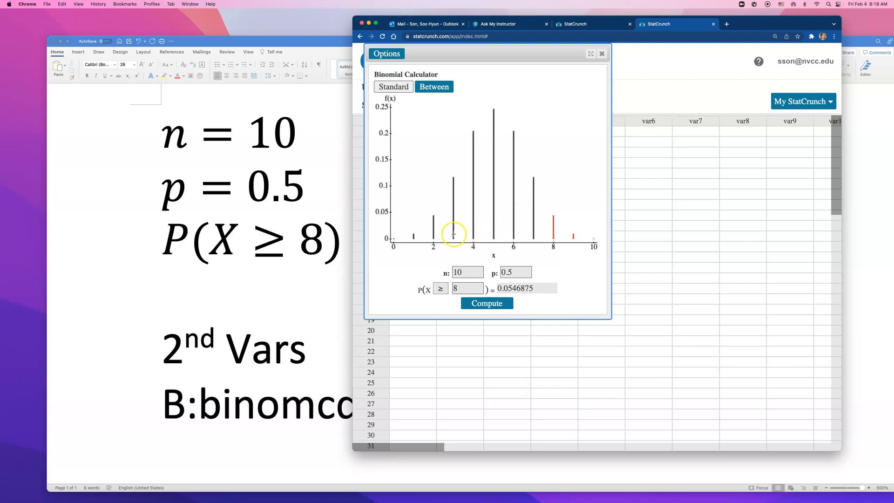
pyautogui.moveTo(518, 221)
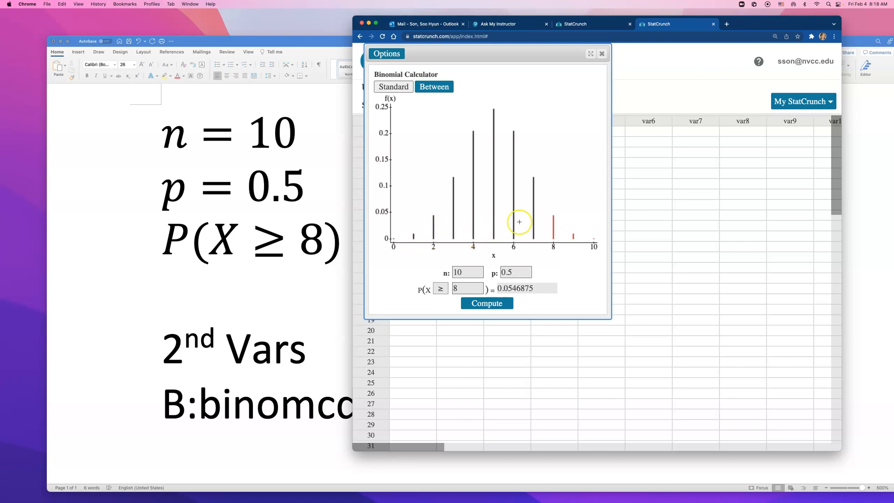
pyautogui.moveTo(414, 238)
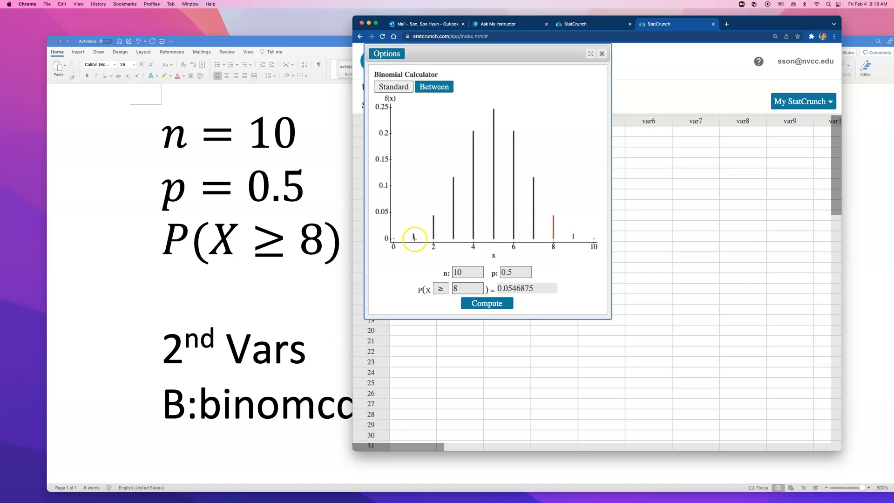
pyautogui.moveTo(562, 224)
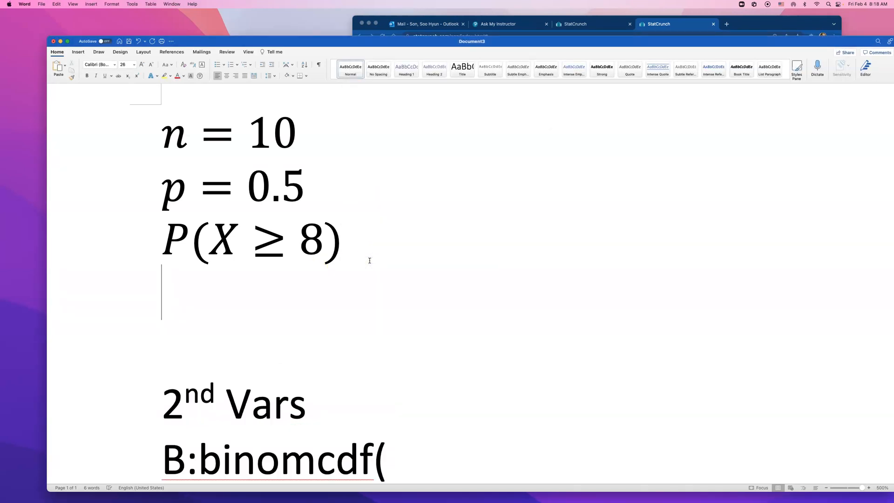
# Write 'Complement of X ≥ 8 is' on a new line with X ≥ 8 as an equation
pyautogui.write('Complement of')
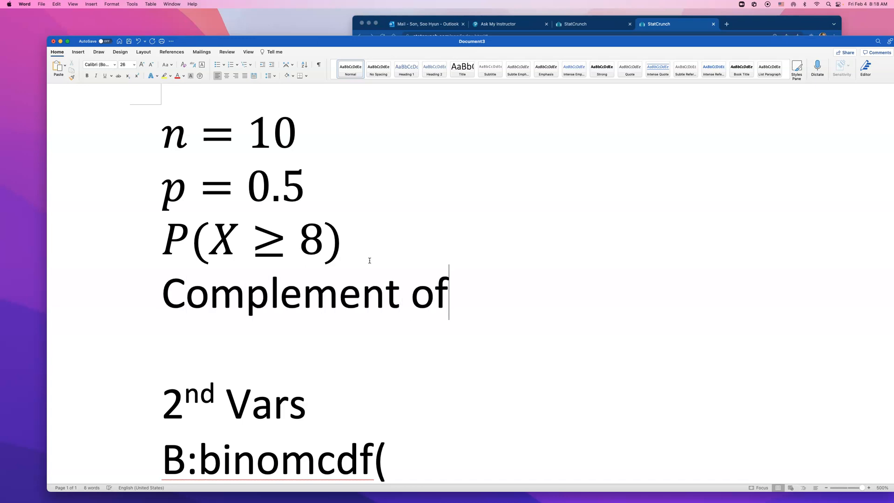
pyautogui.write('x')
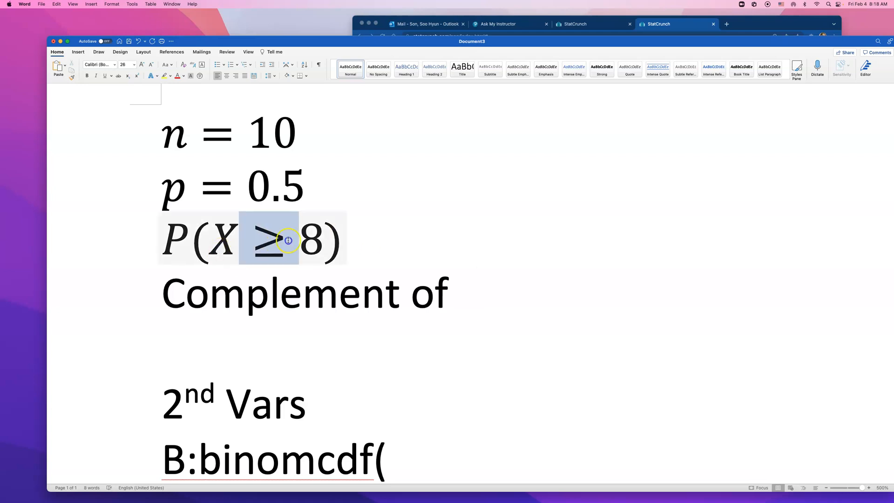
pyautogui.click(494, 294)
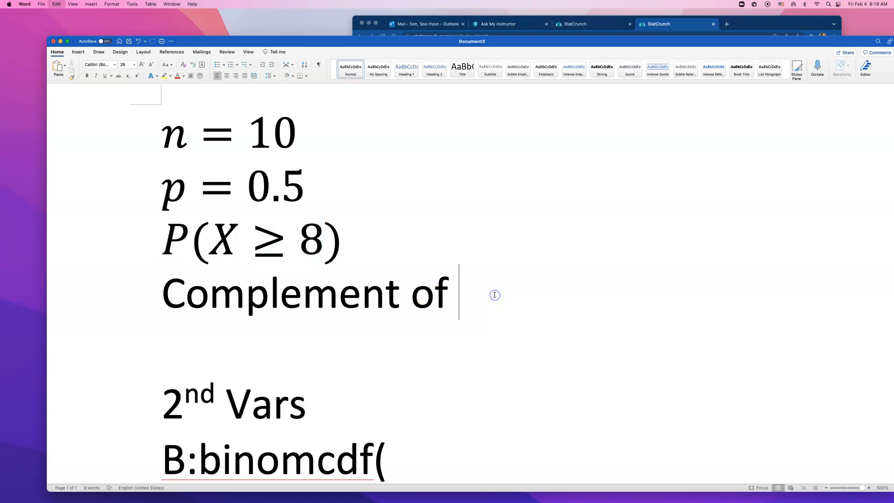
pyautogui.write('X ≥ 8 is')
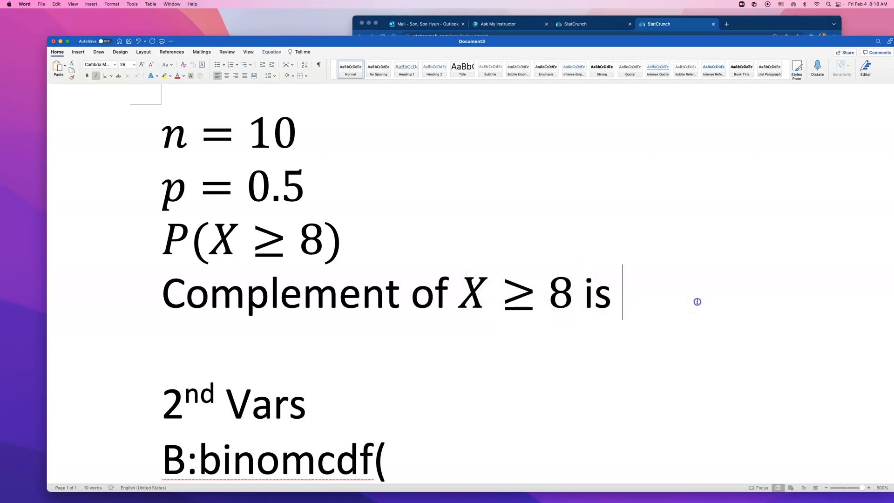
# Finish the line with the equation X < 8 and move to the empty line below
pyautogui.write('X <')
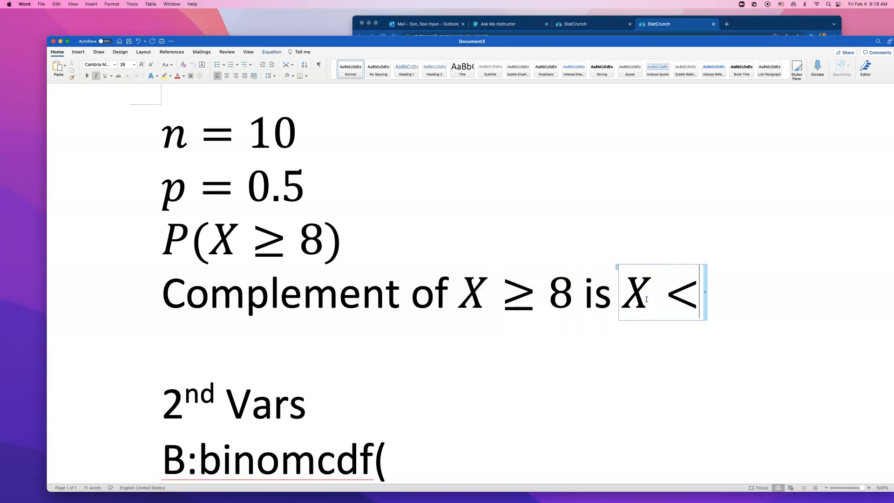
pyautogui.write('8')
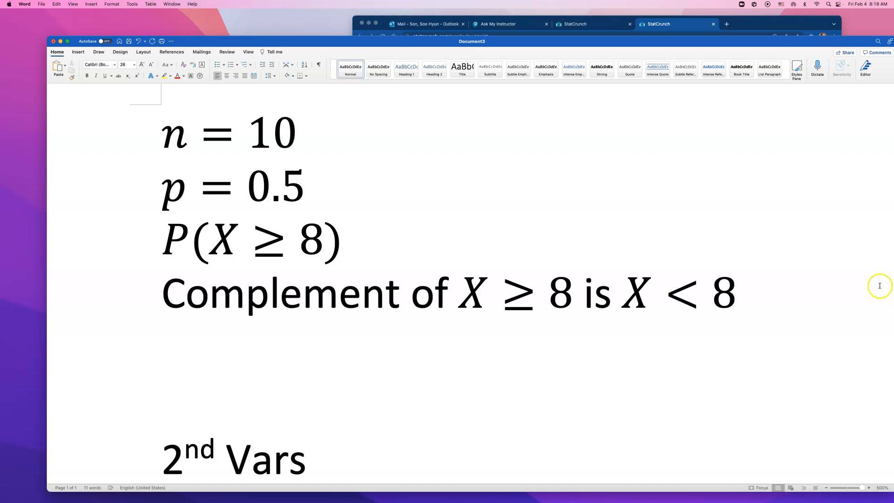
pyautogui.moveTo(619, 292); pyautogui.dragTo(735, 292)
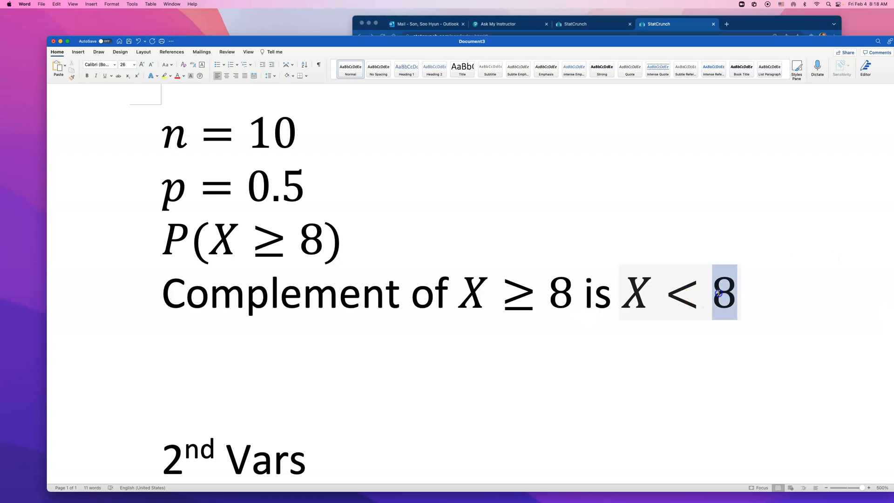
pyautogui.click(653, 292)
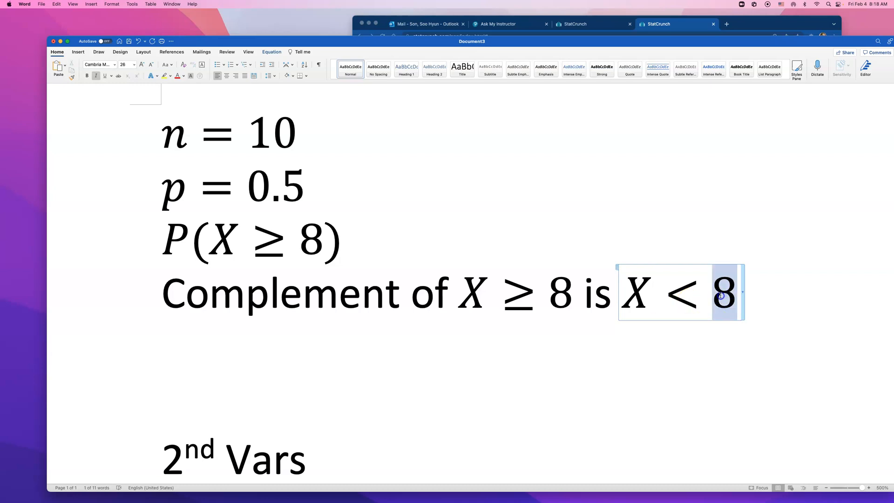
pyautogui.click(481, 349)
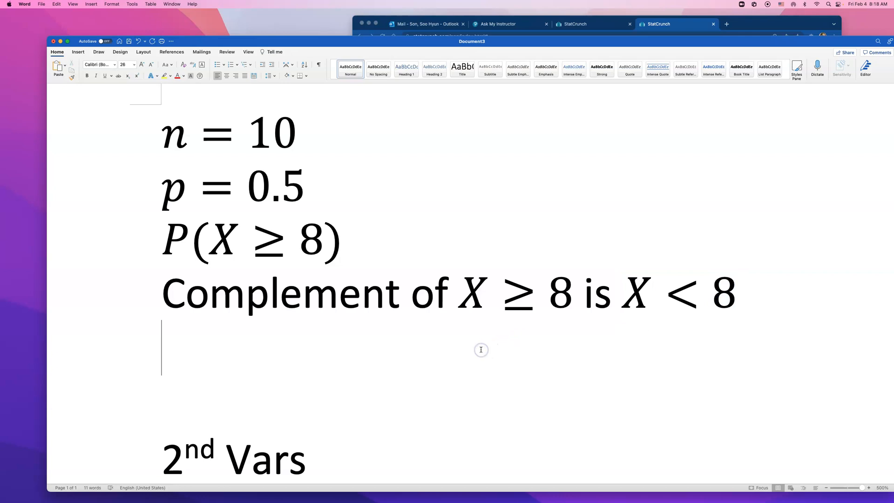
# Write 'So find X ≤ 7 and do' using the equation symbol gallery for ≤
pyautogui.write('So find')
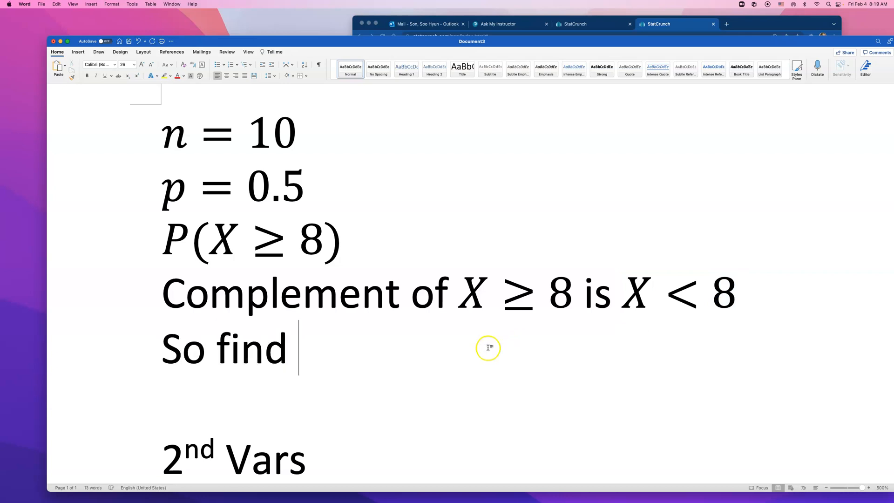
pyautogui.click(78, 52)
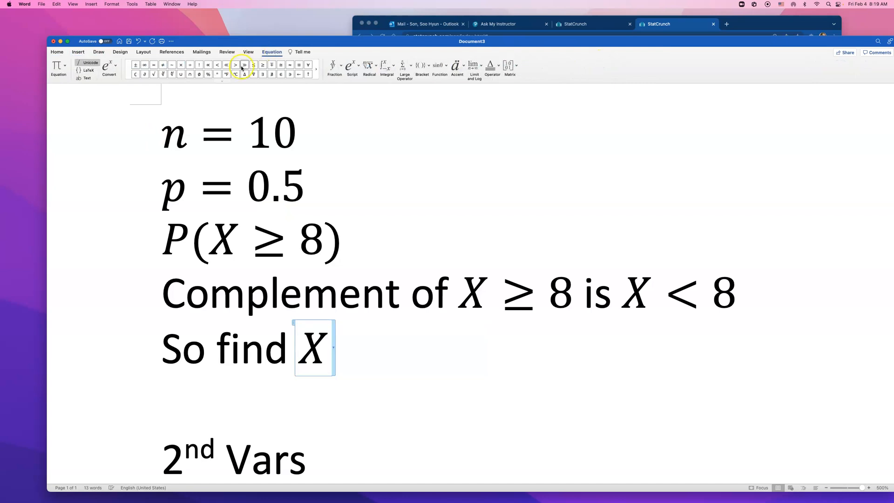
pyautogui.click(253, 64)
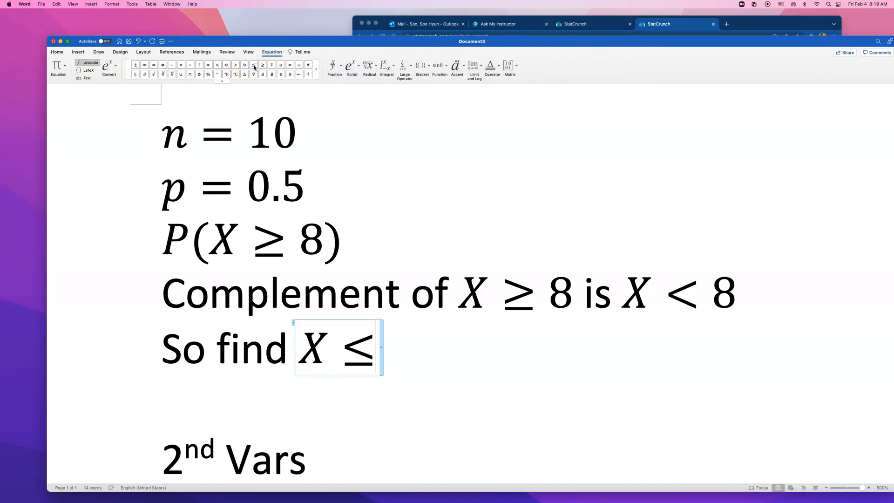
pyautogui.write('7 and do 1-')
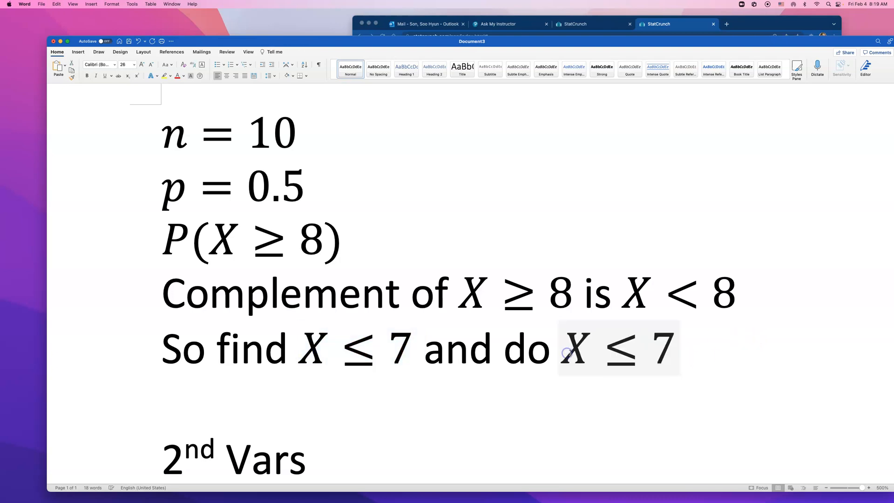
# Add the equation 1 − P(X ≤ 7) to complete the line
pyautogui.write('1-')
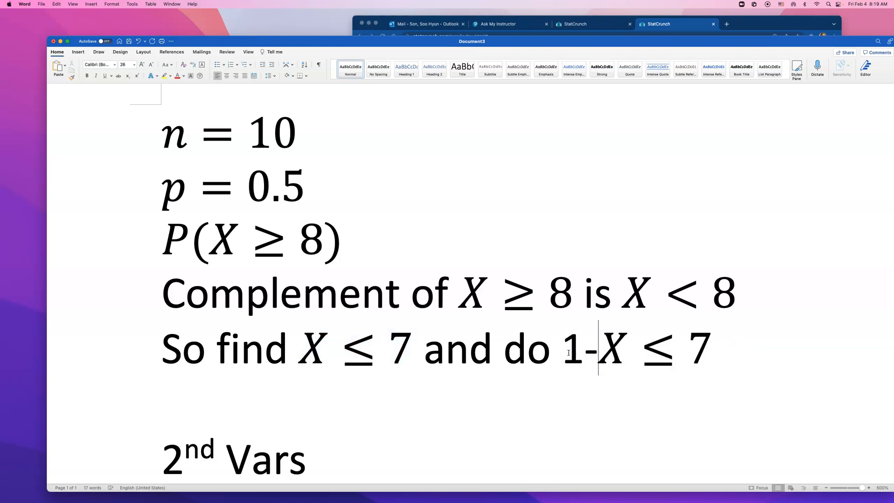
pyautogui.press('backspace')
pyautogui.write(' − P(')
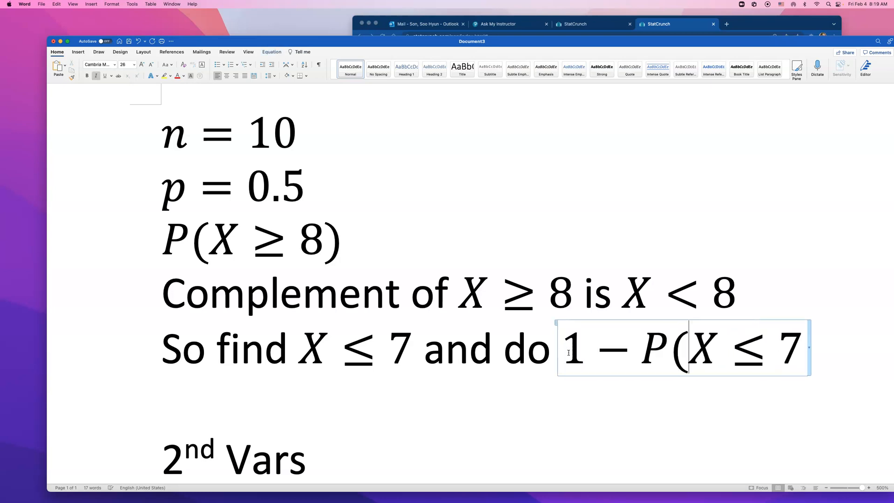
pyautogui.write(')')
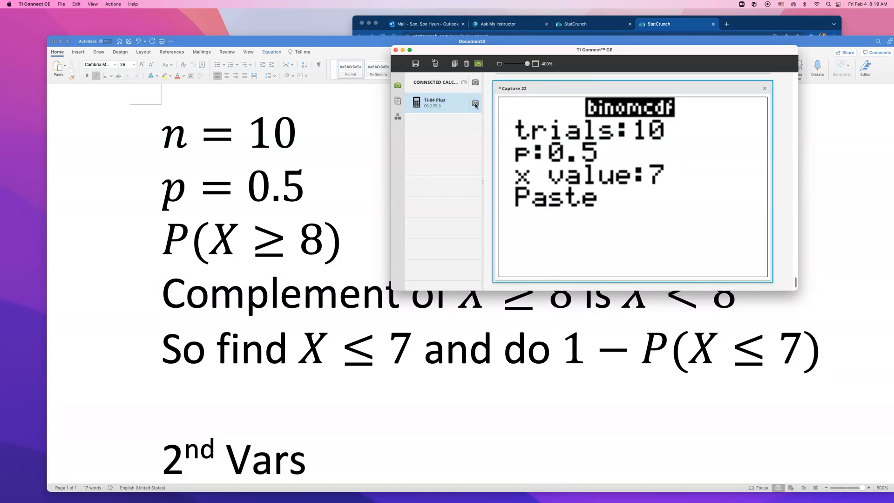
pyautogui.moveTo(474, 104)
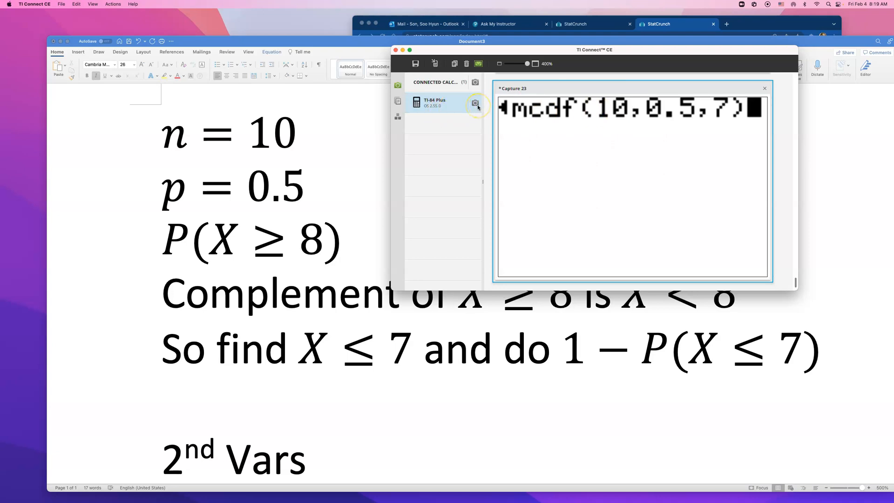
# Compute binomcdf(10,0.5,7) = .9453125 and 1 − .9453125 = .0546875, then capture the screen
pyautogui.press('enter')
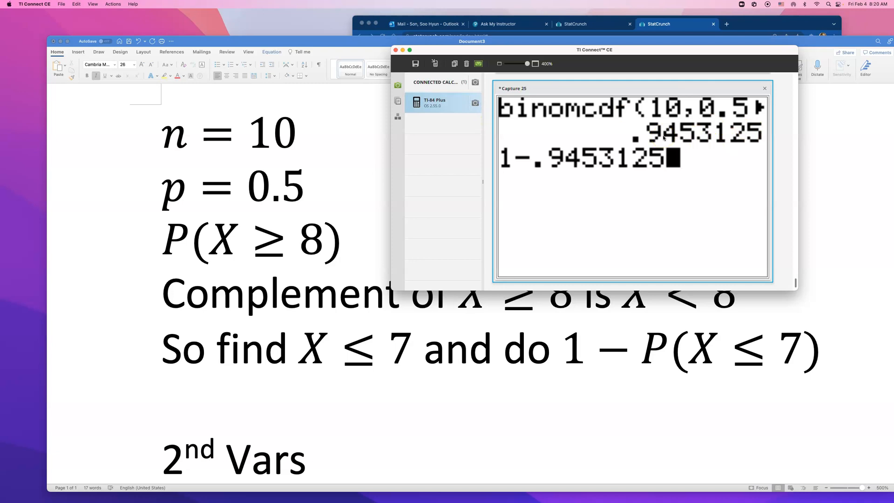
pyautogui.click(475, 102)
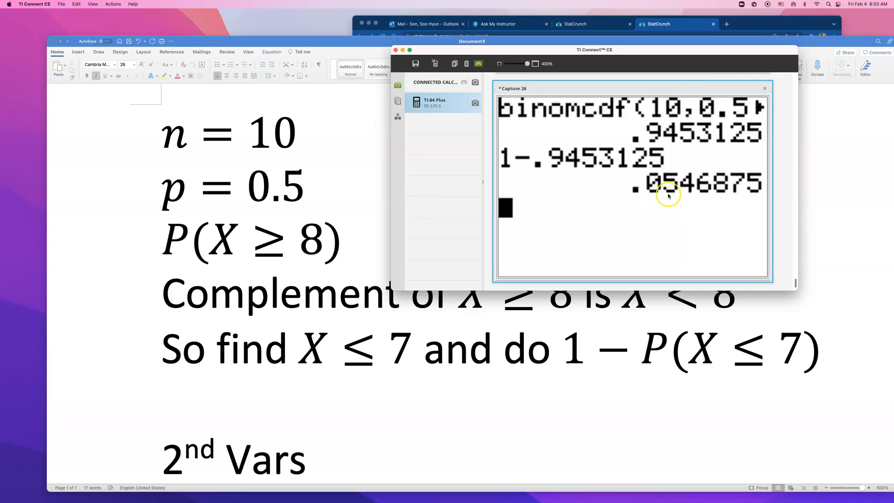
pyautogui.moveTo(704, 190)
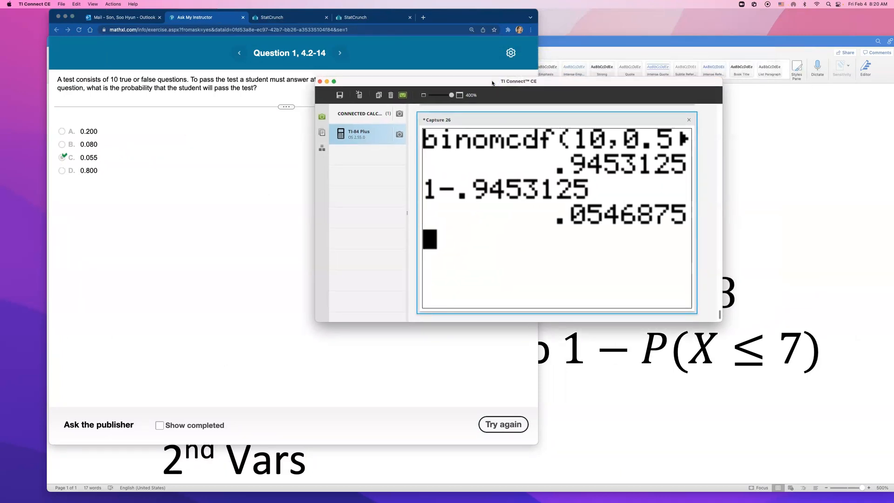
pyautogui.moveTo(505, 109)
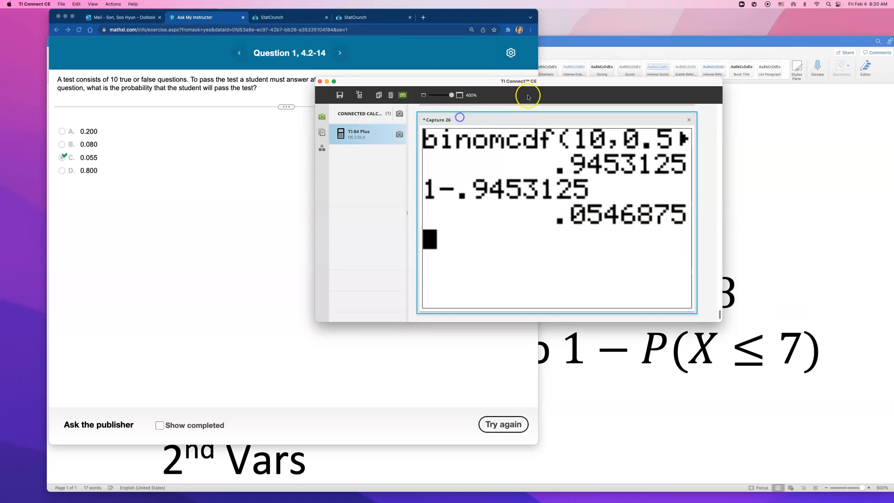
# Move the TI Connect CE window down-left so the MathXL question with 0.055 is readable
pyautogui.moveTo(517, 80); pyautogui.dragTo(483, 112)
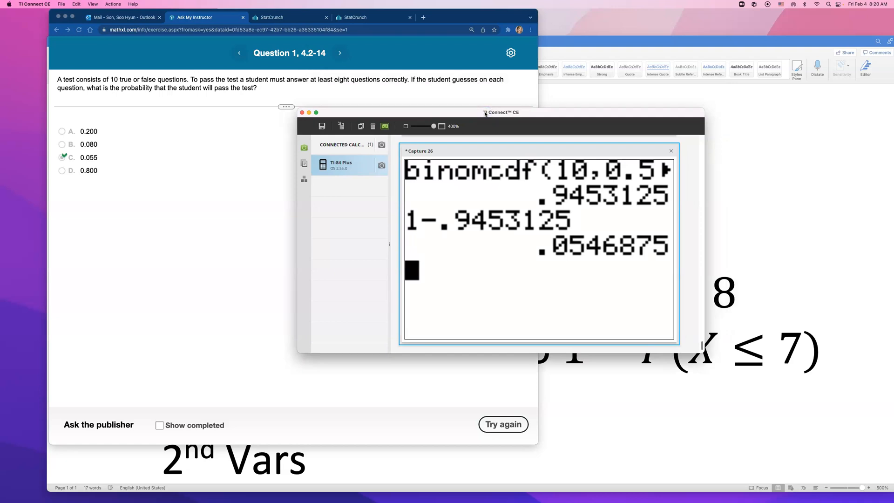
pyautogui.moveTo(479, 246)
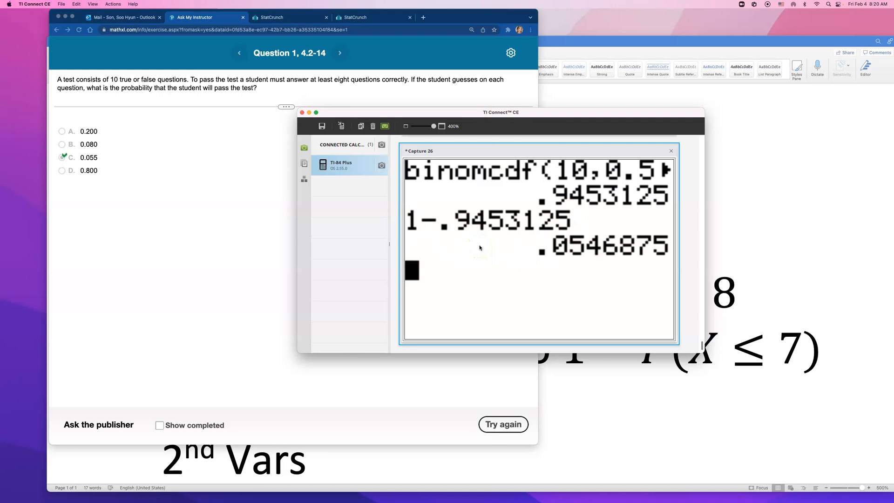
pyautogui.moveTo(431, 189)
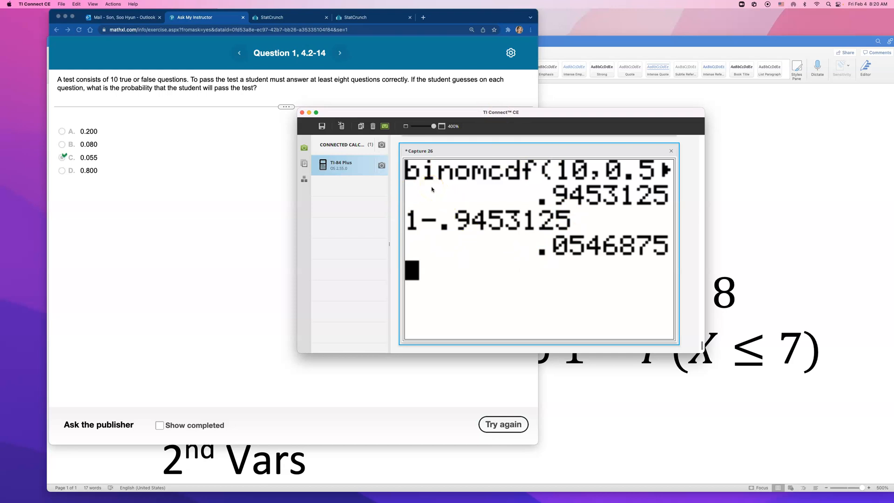